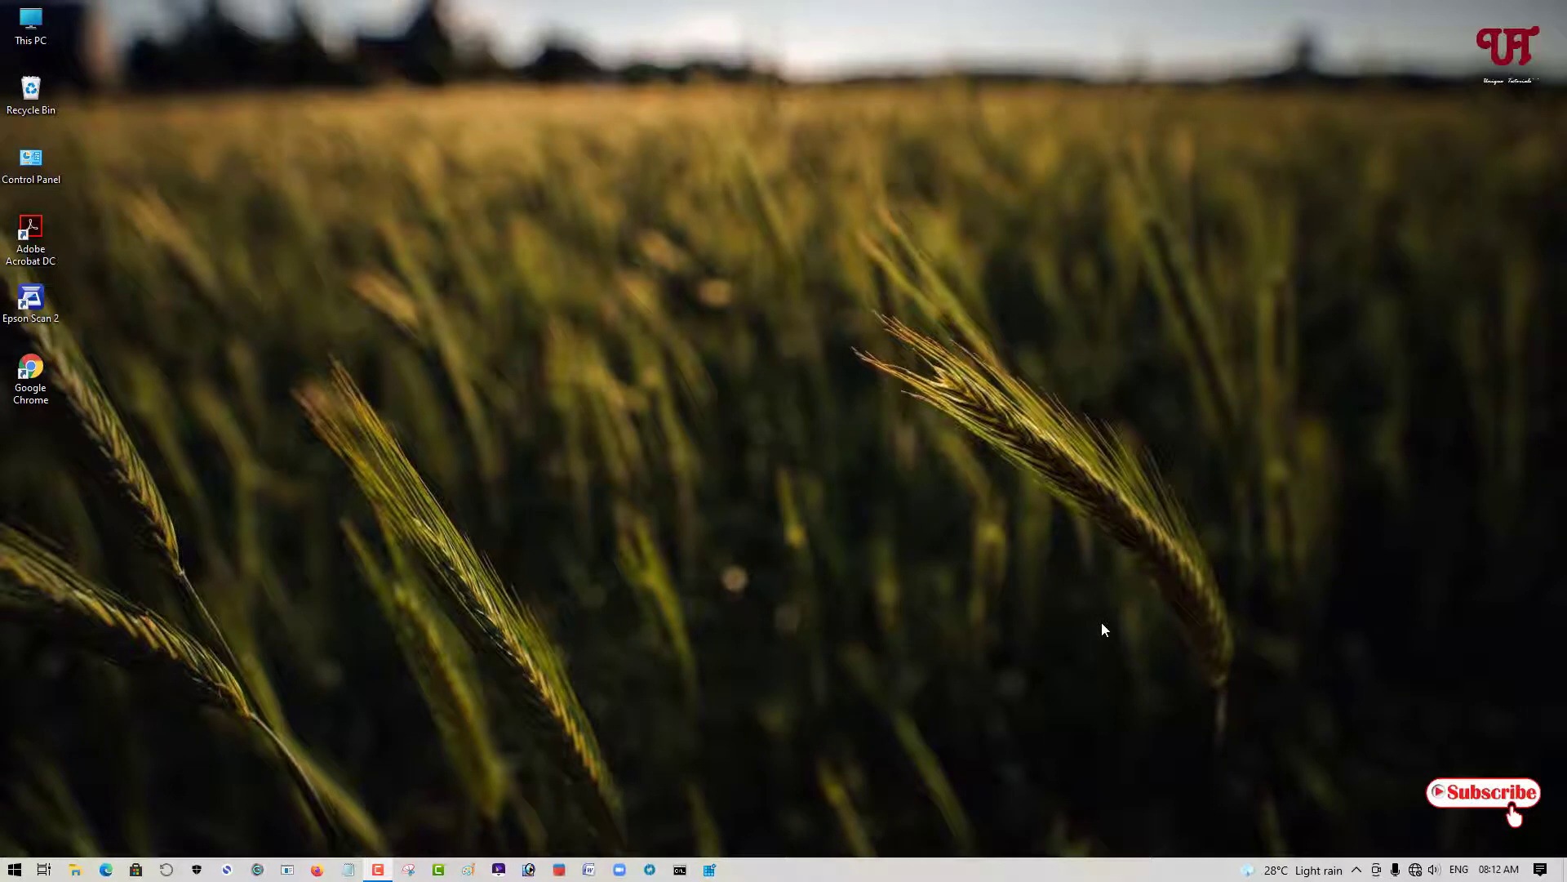
pyautogui.moveTo(1097, 623)
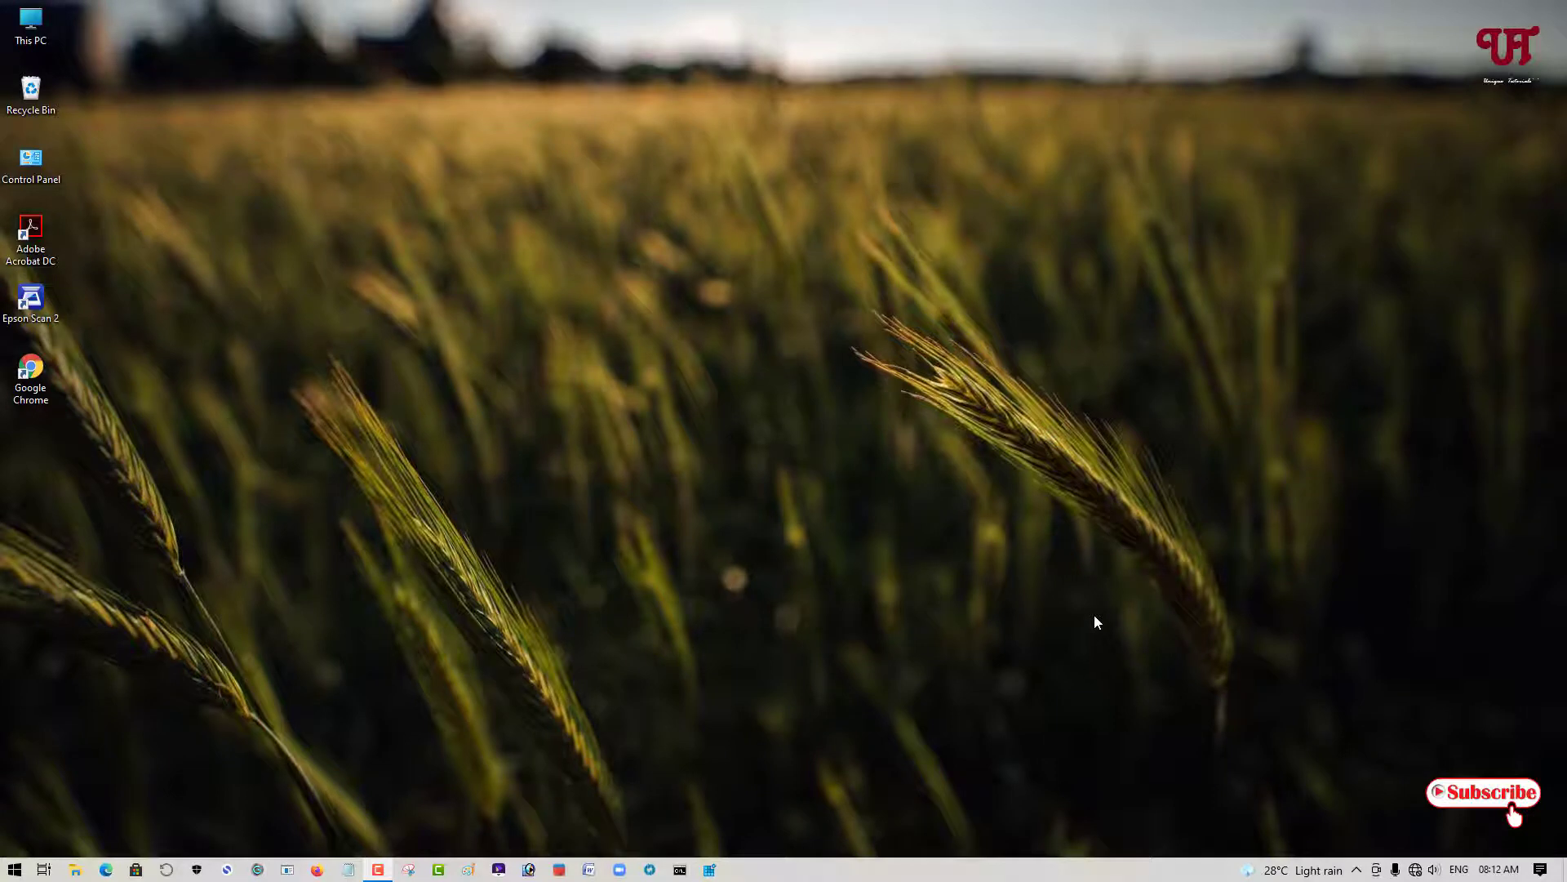
pyautogui.moveTo(735, 651)
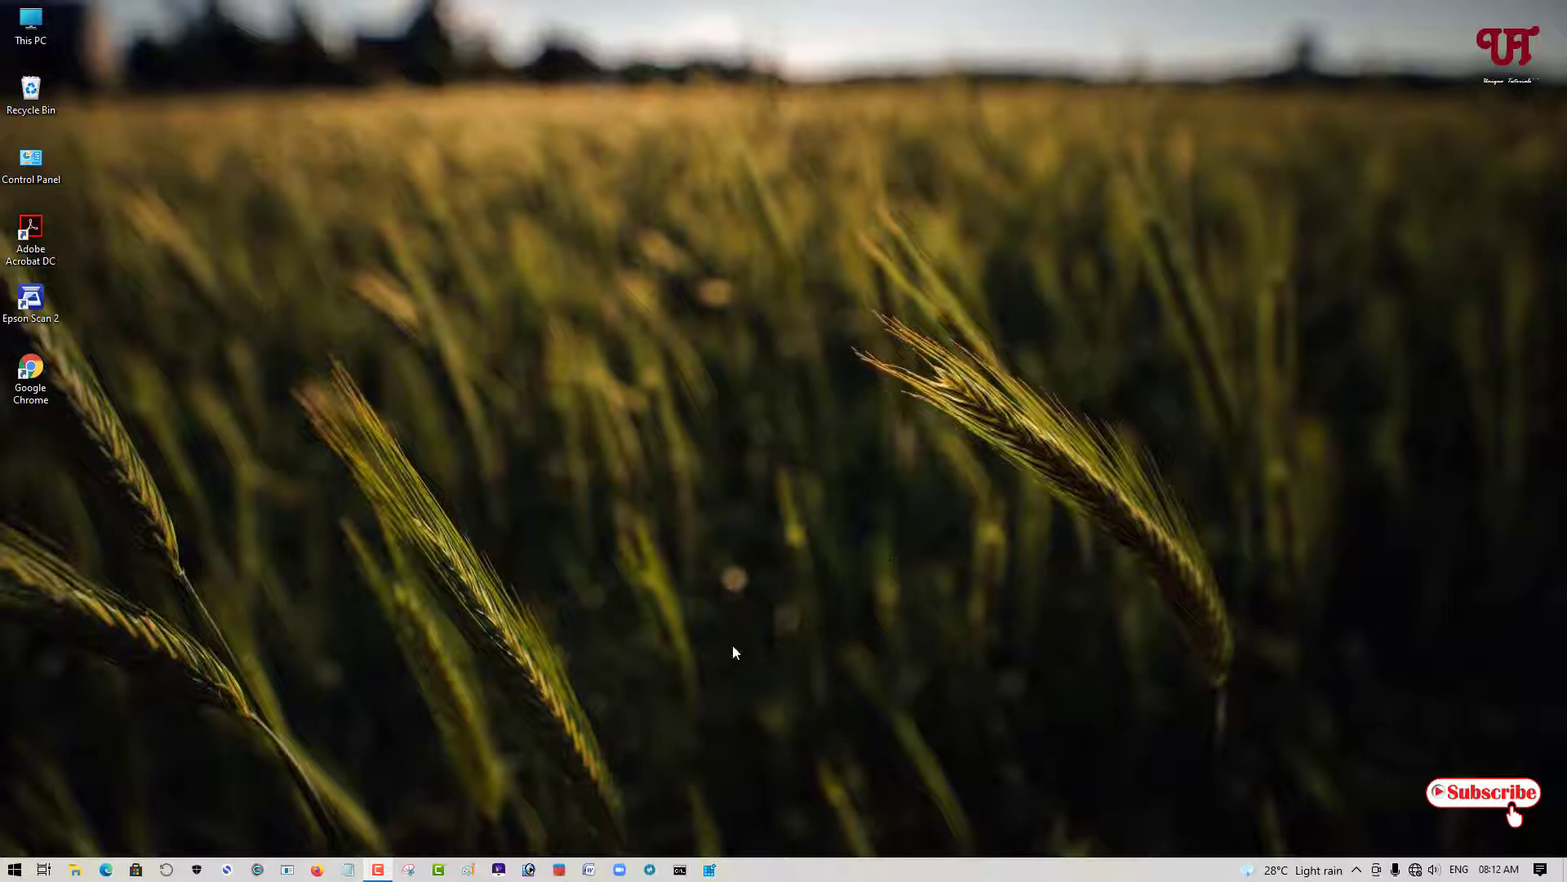
pyautogui.moveTo(738, 663)
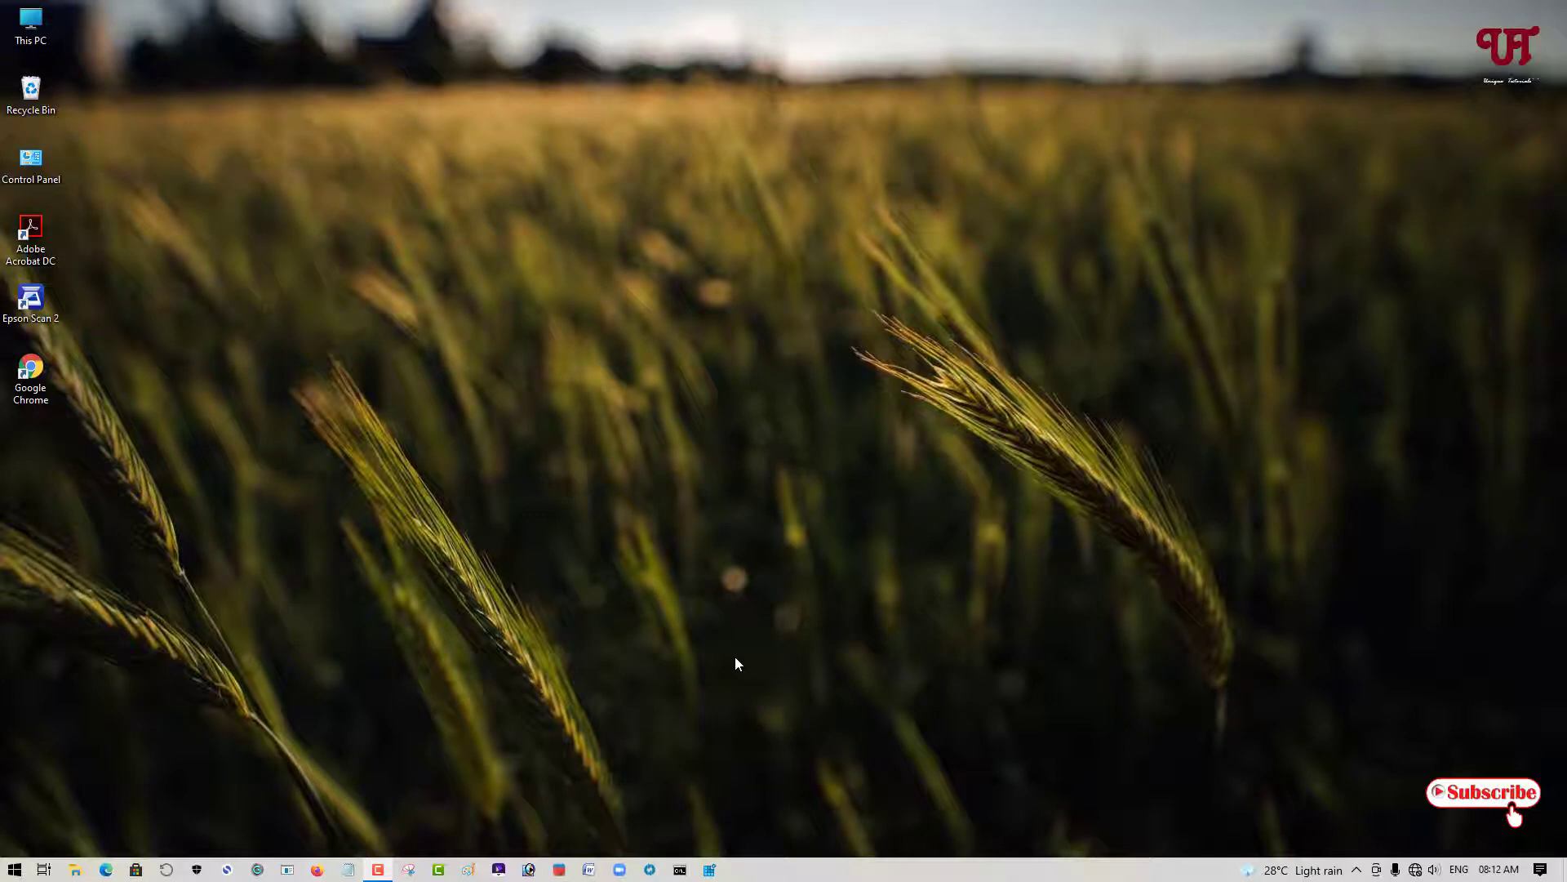
pyautogui.moveTo(70, 111)
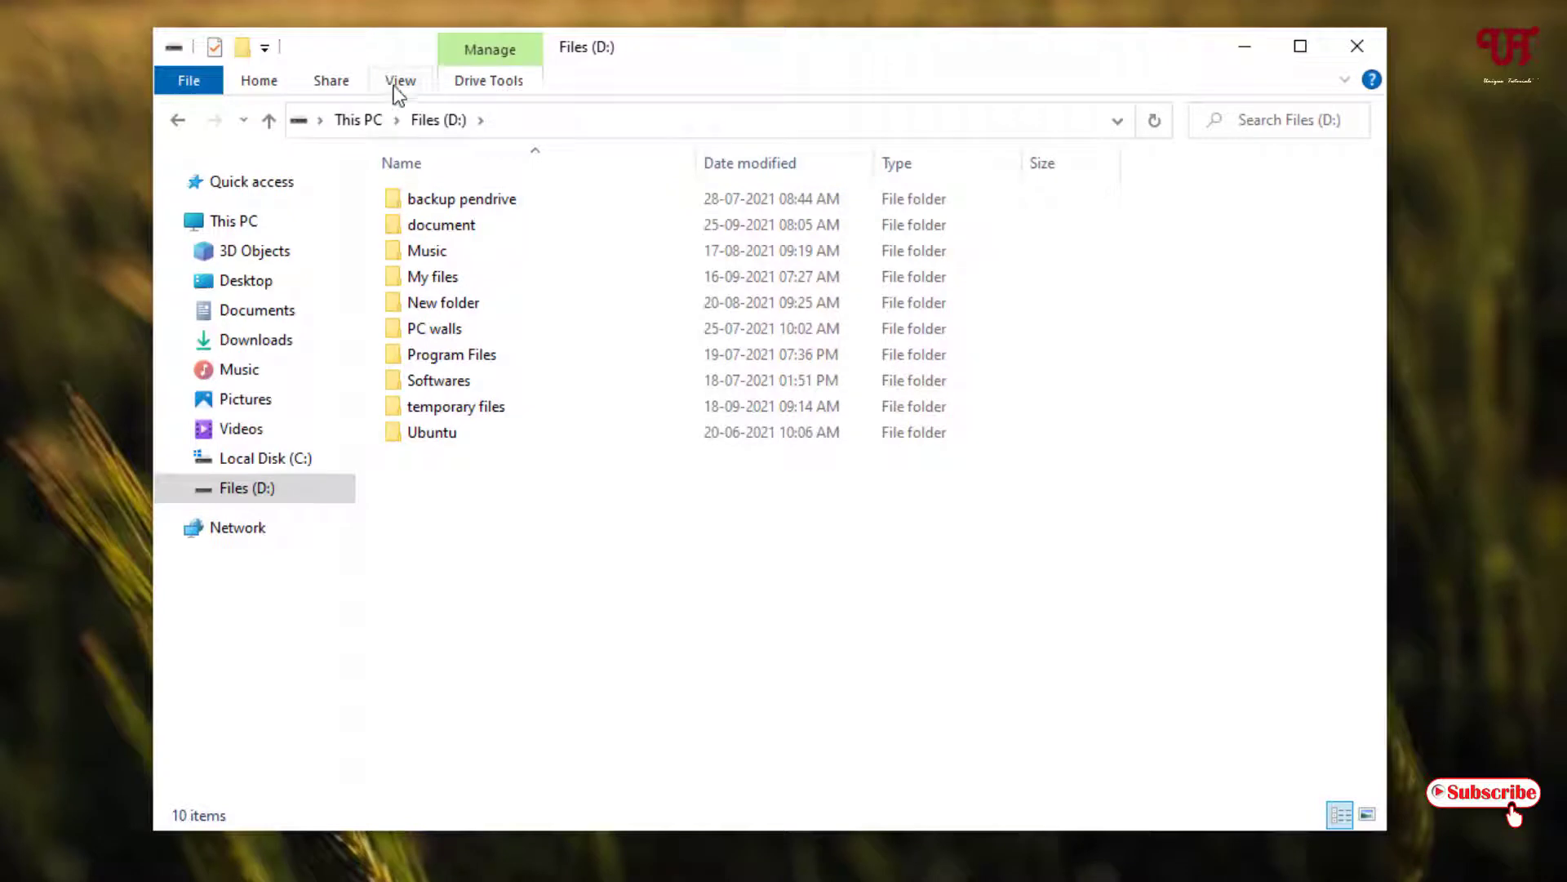
# Step: Browse to Files (D:) and select the 'document' folder among its ten folders
pyautogui.click(400, 81)
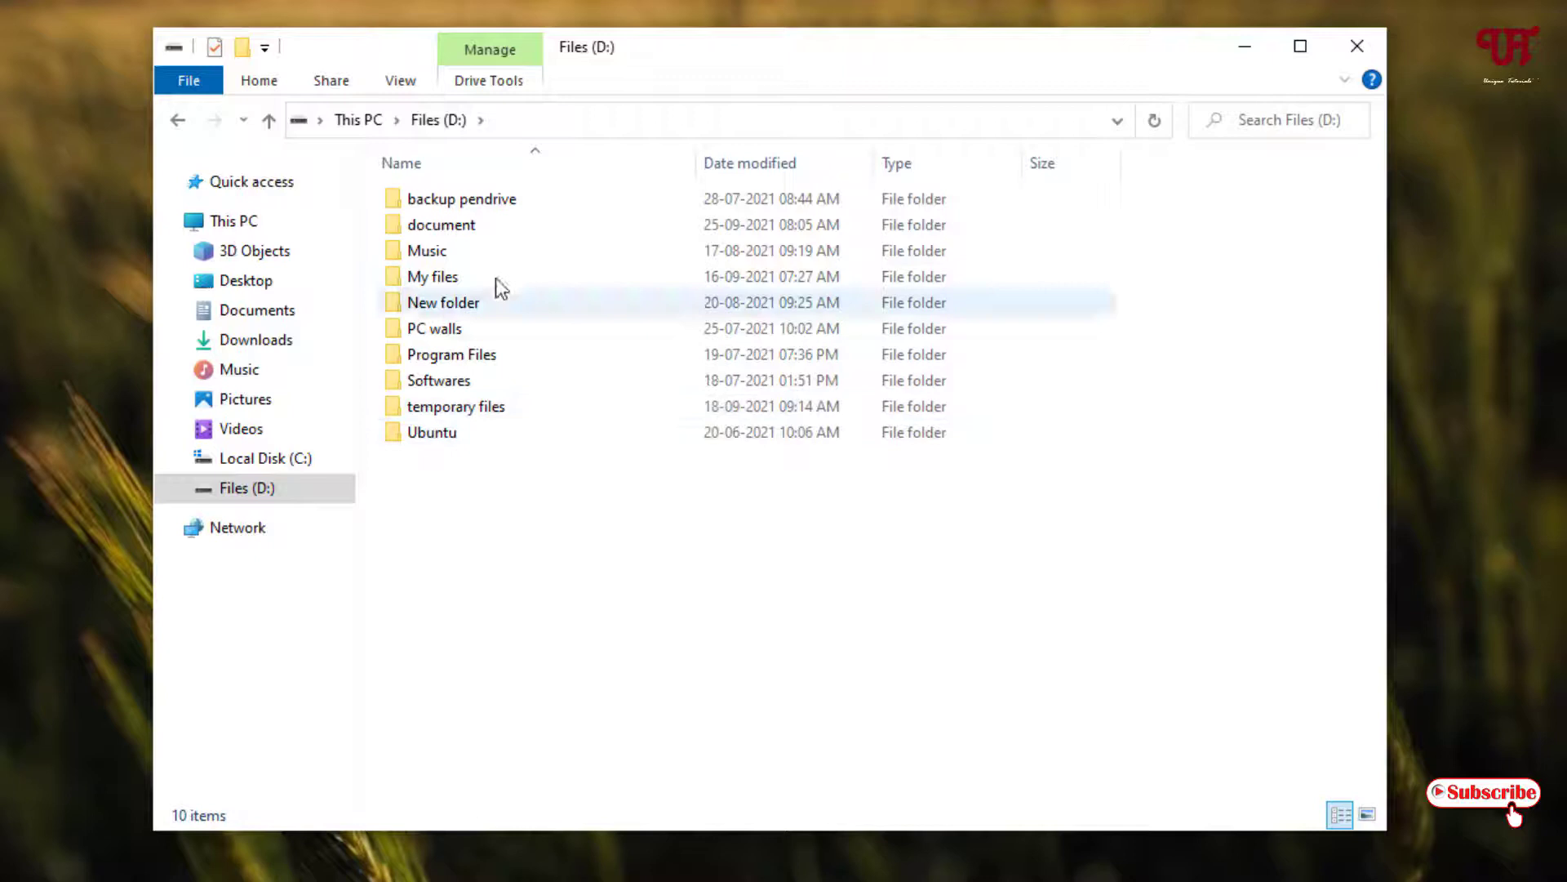
pyautogui.click(440, 223)
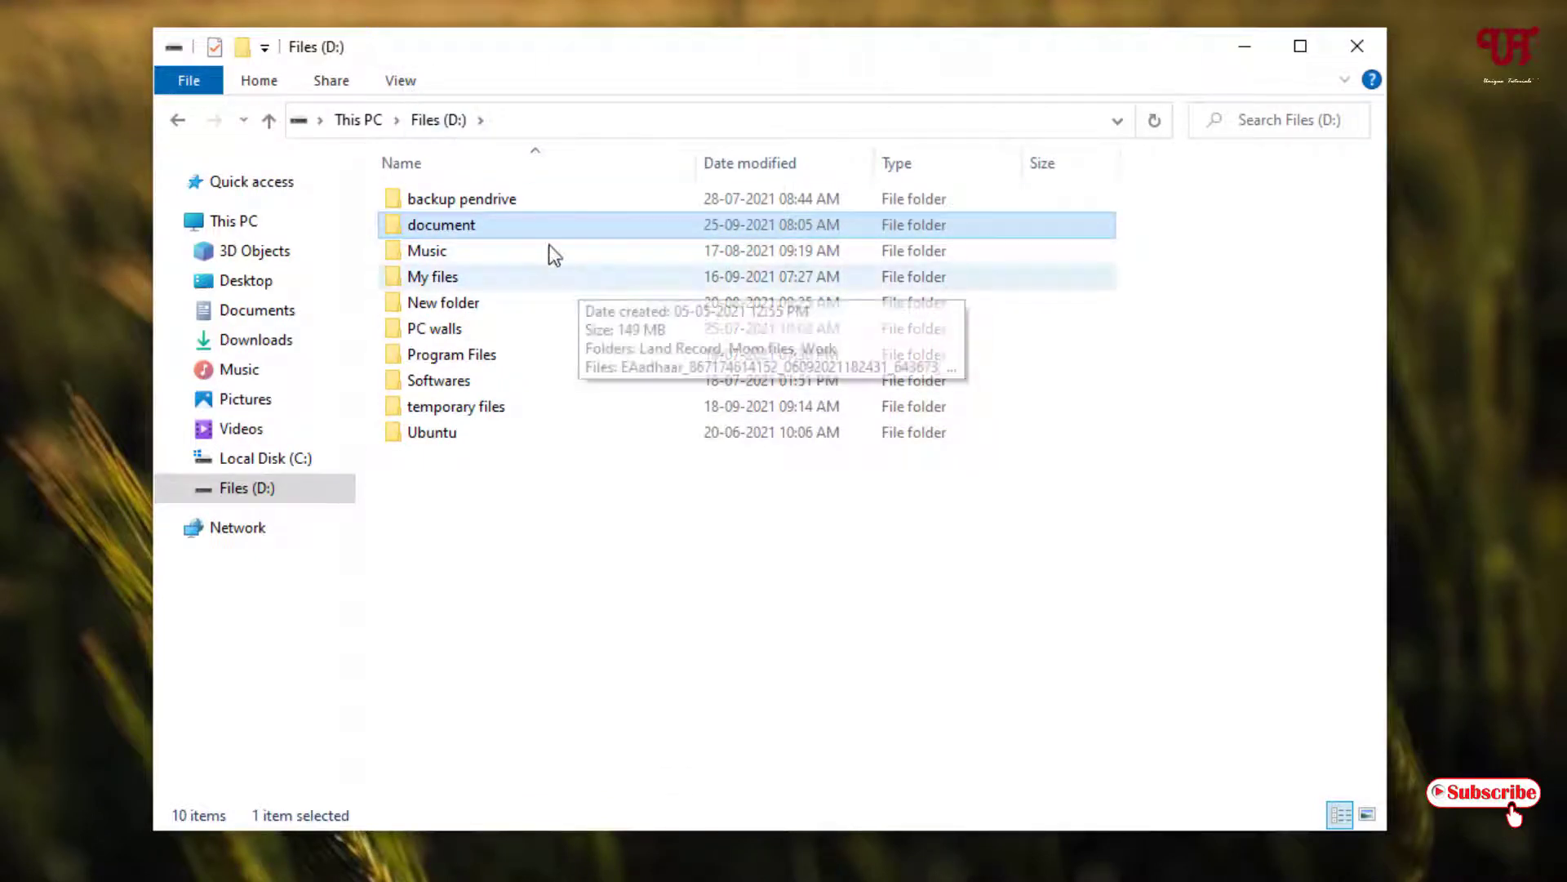
pyautogui.moveTo(530, 250)
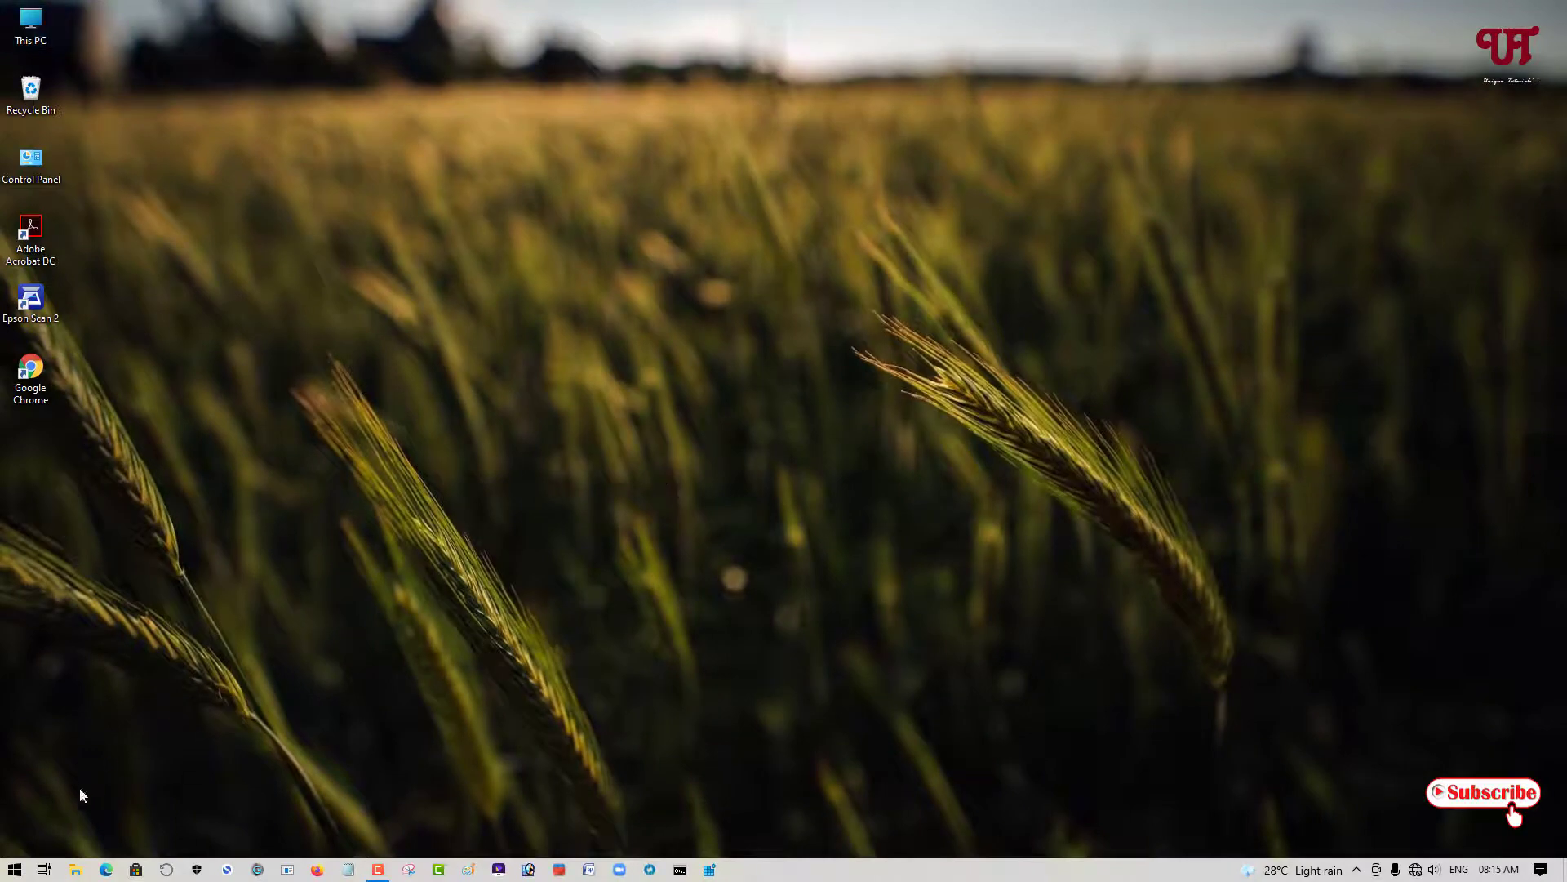
# Step: Search the Start menu for 'co' and launch Command Prompt from the results
pyautogui.click(13, 869)
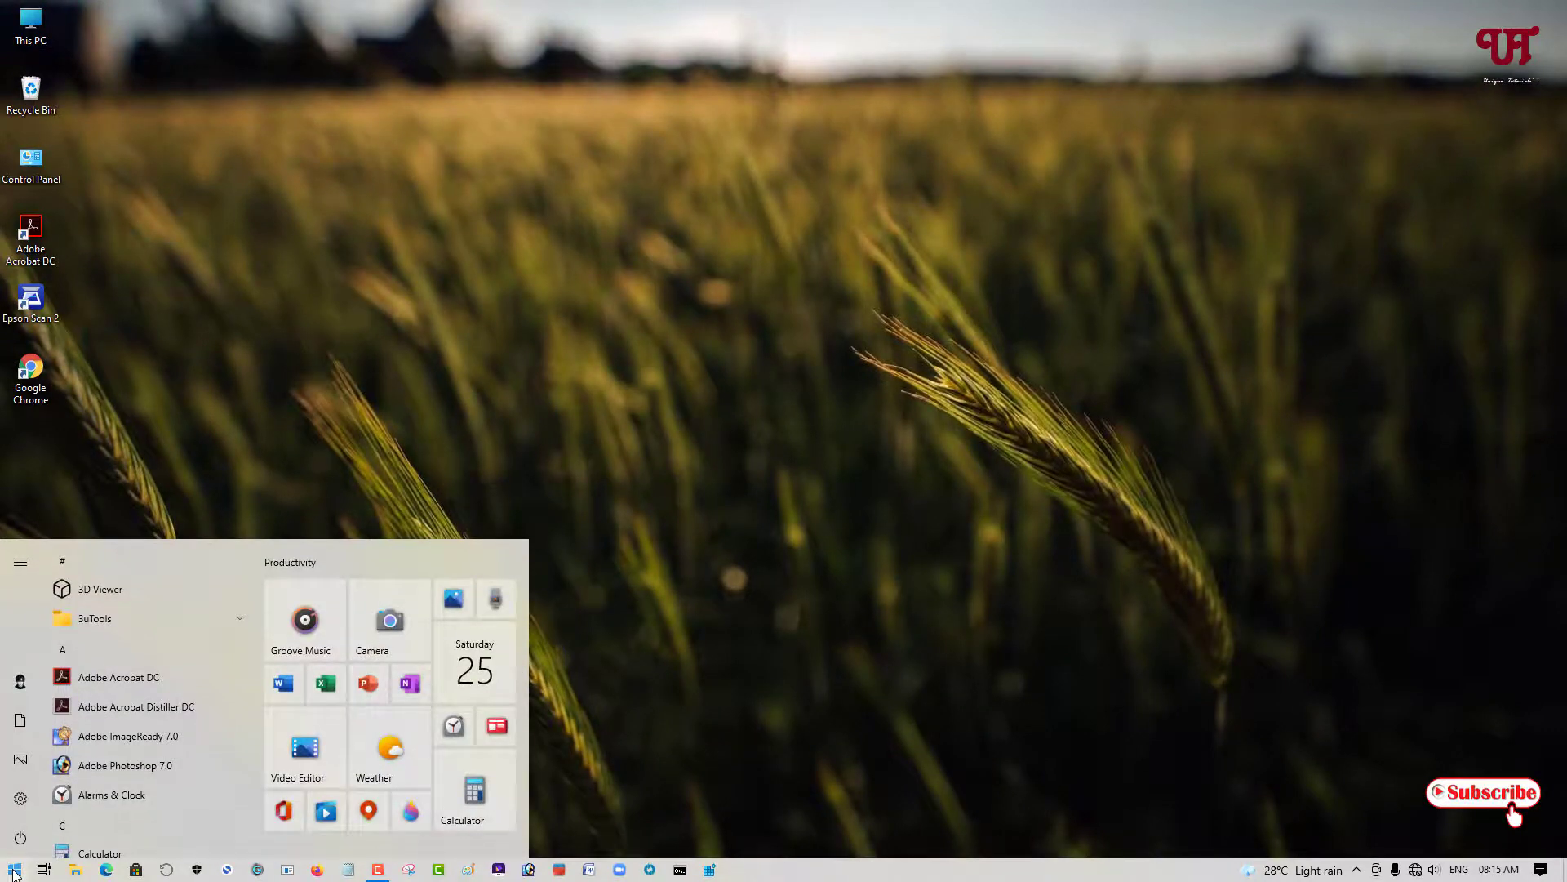
pyautogui.write('command')
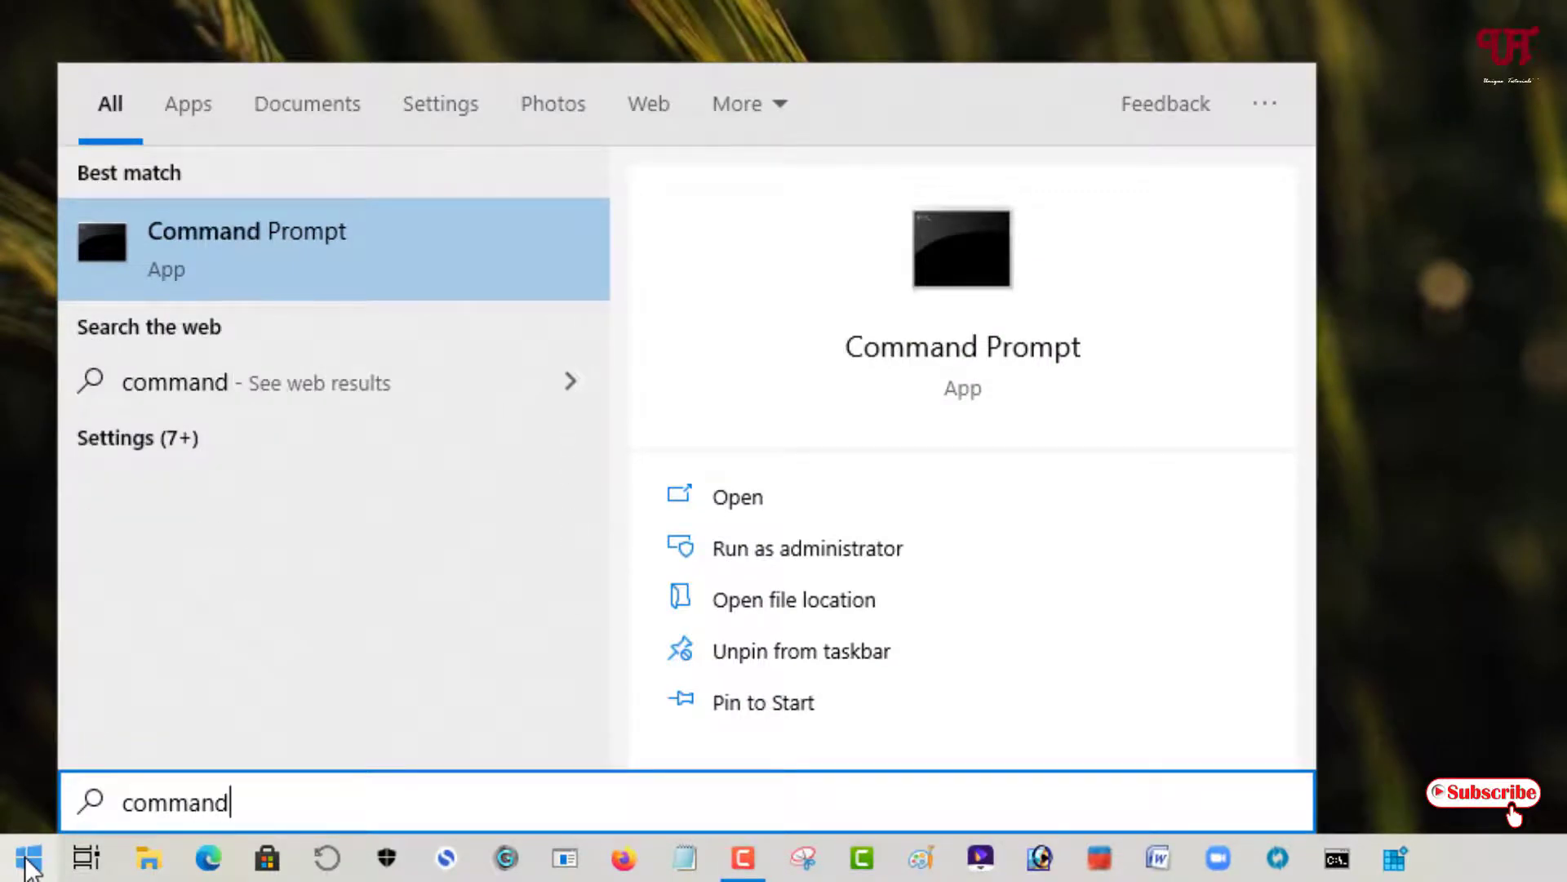
pyautogui.click(246, 249)
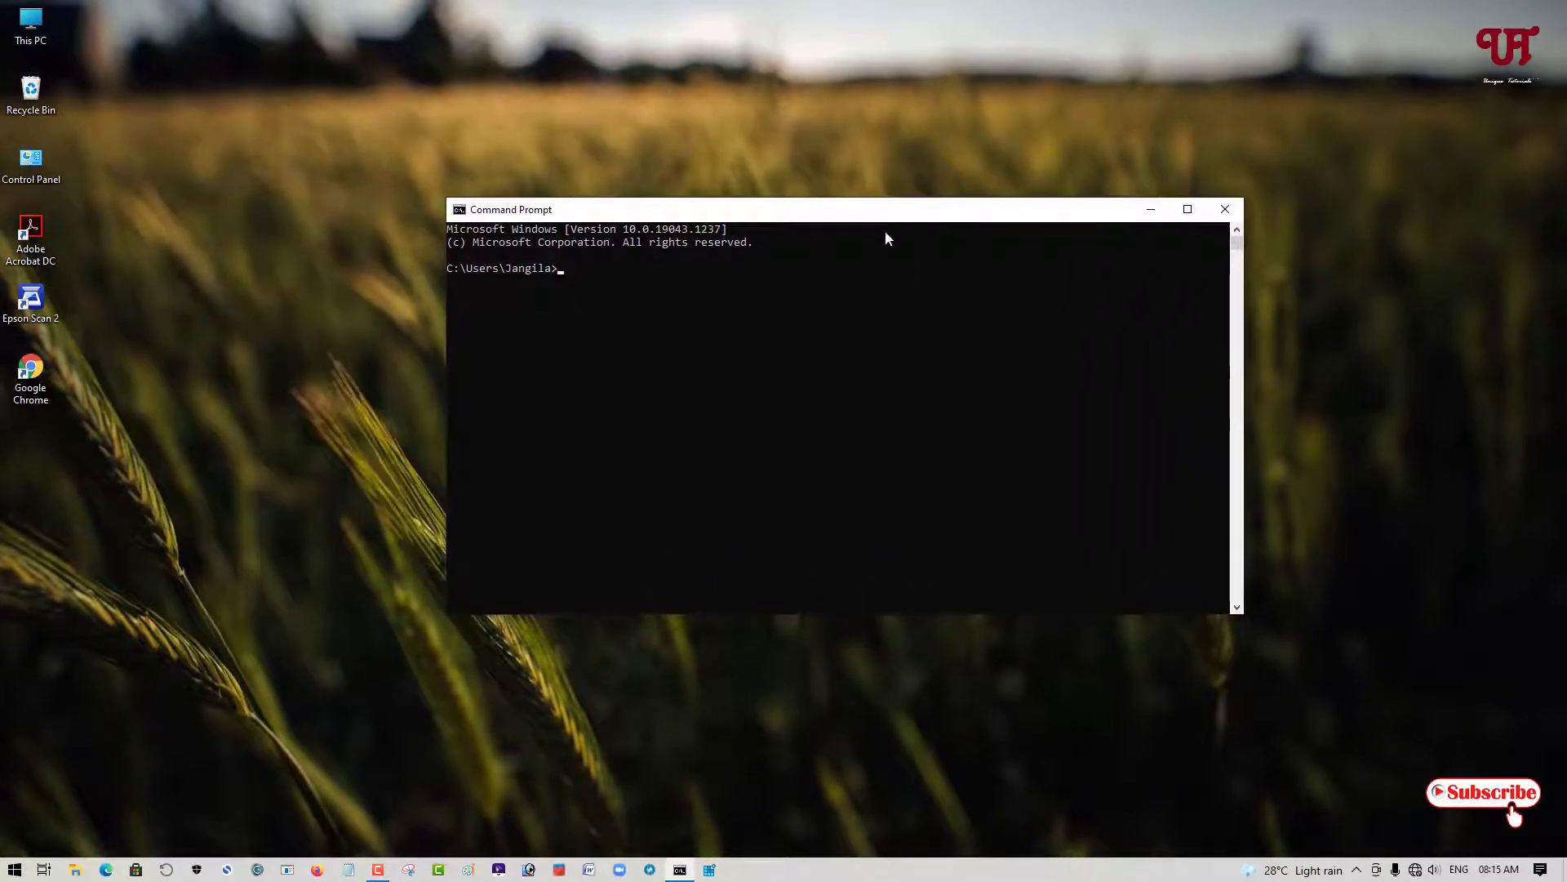
pyautogui.moveTo(609, 449)
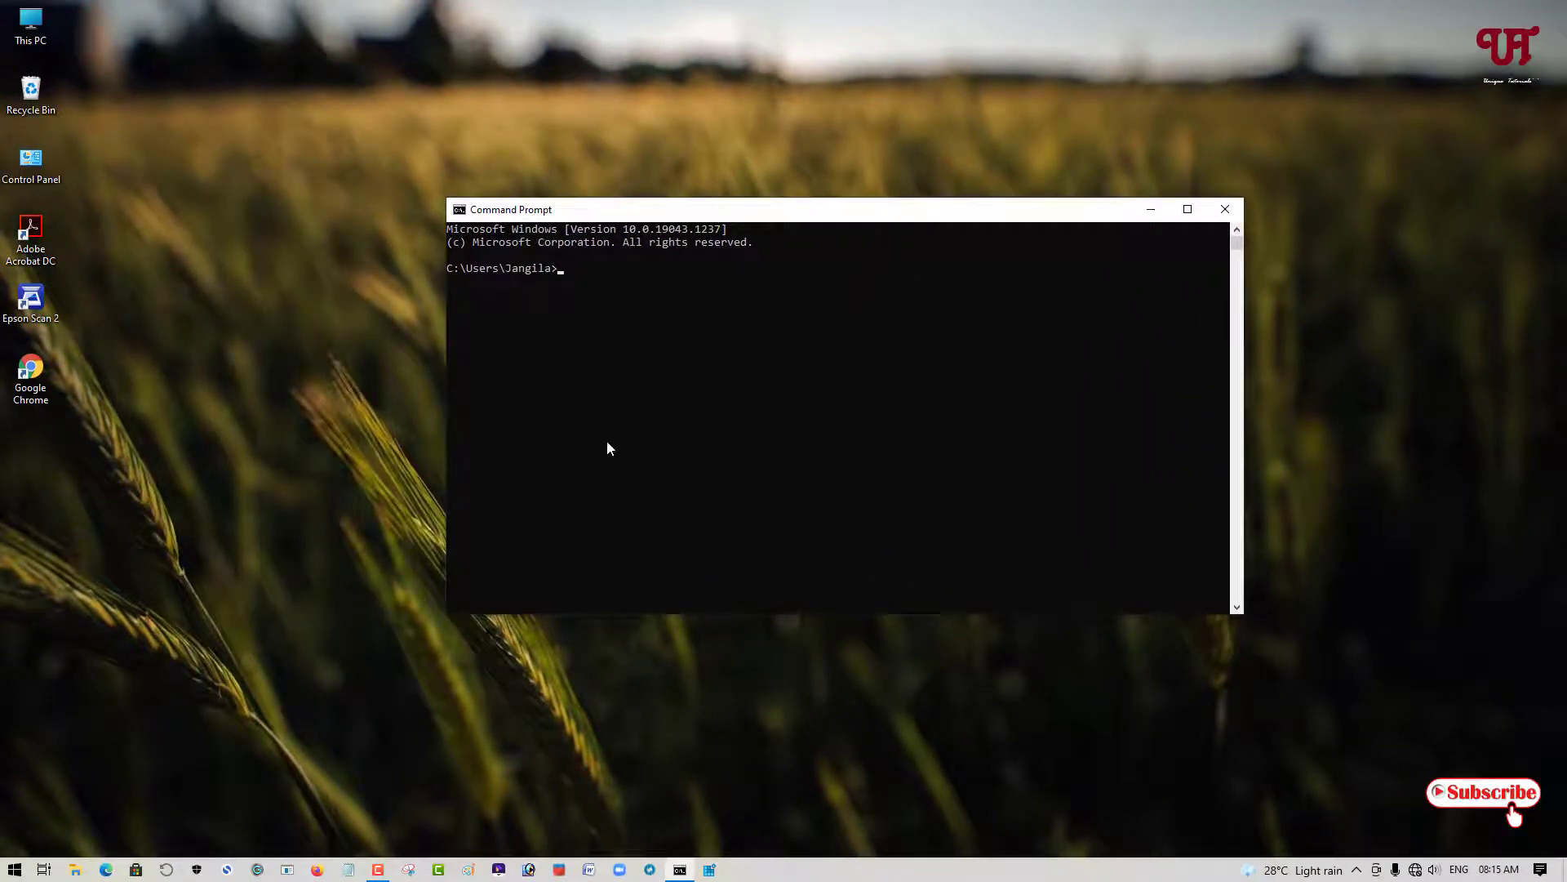
pyautogui.moveTo(449, 319)
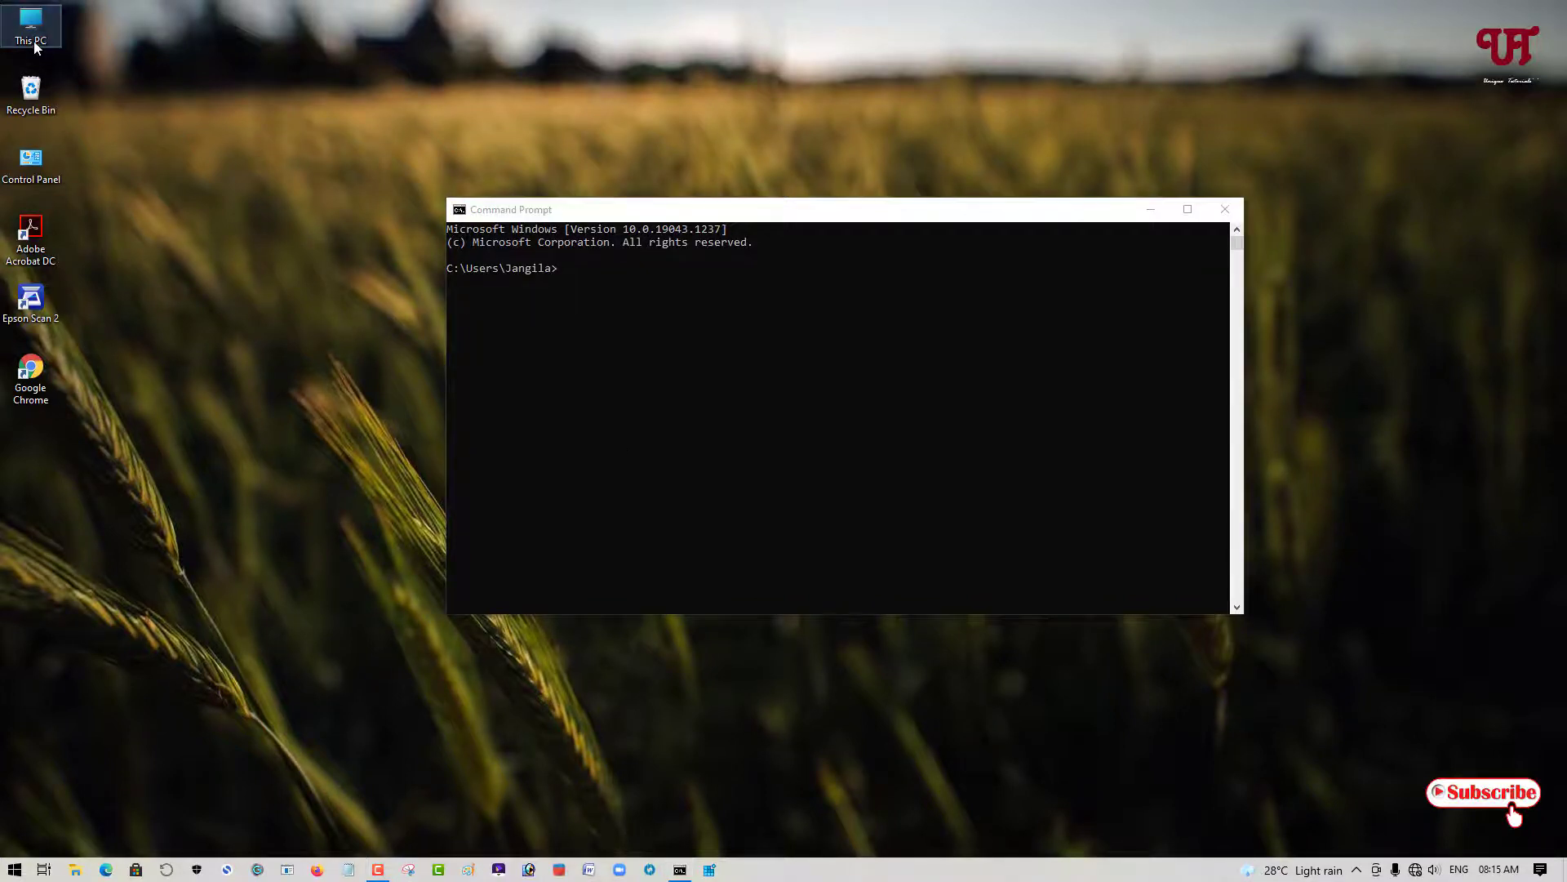
# Step: Open This PC from the desktop and go into the Files (D:) drive
pyautogui.doubleClick(31, 26)
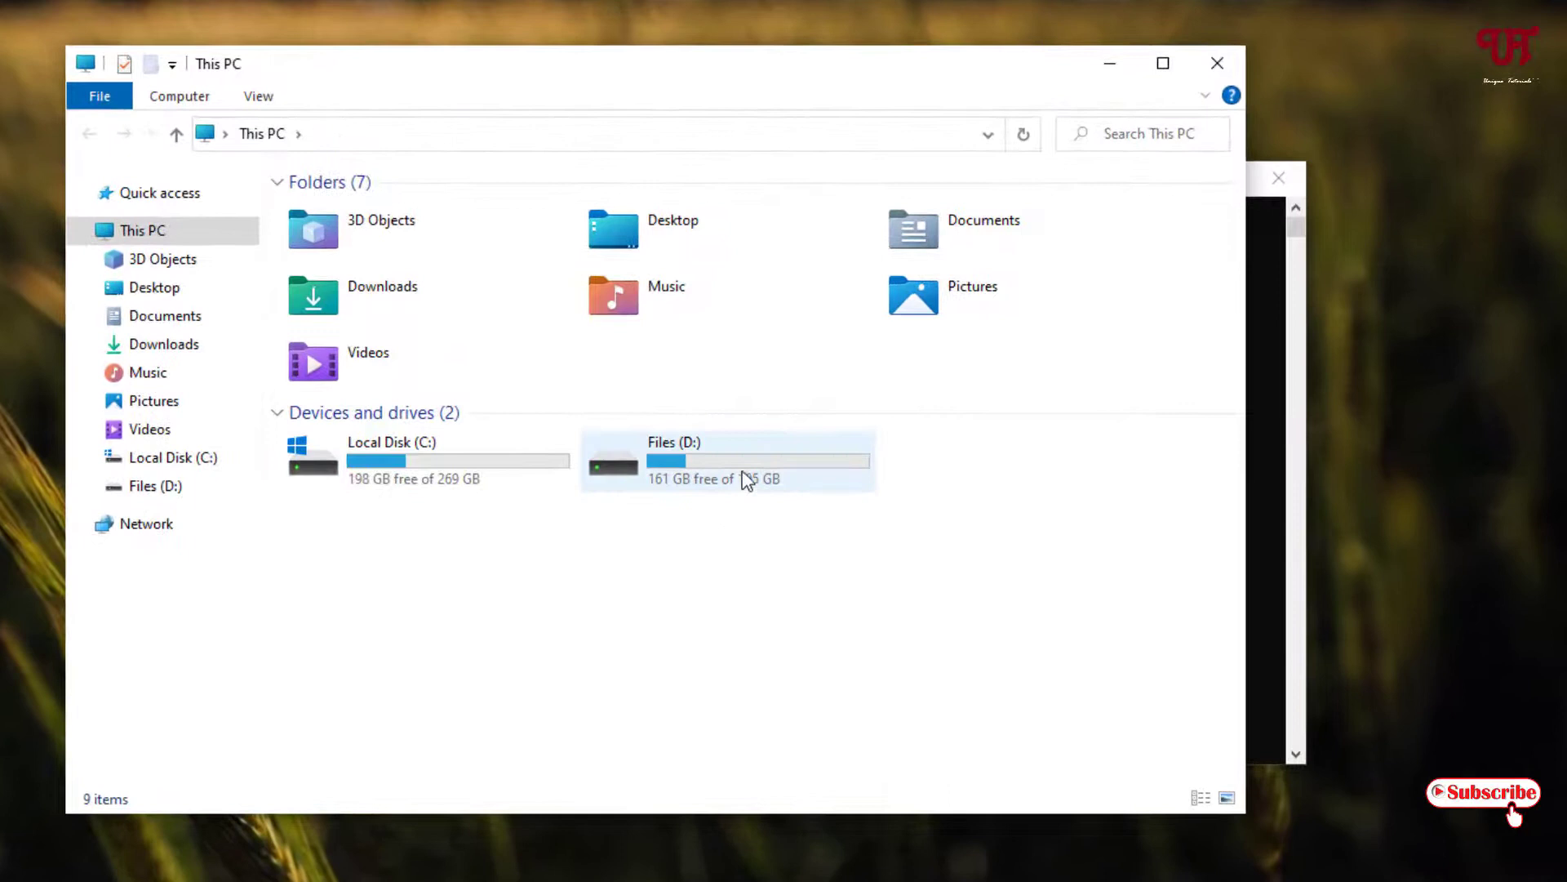
pyautogui.moveTo(667, 468)
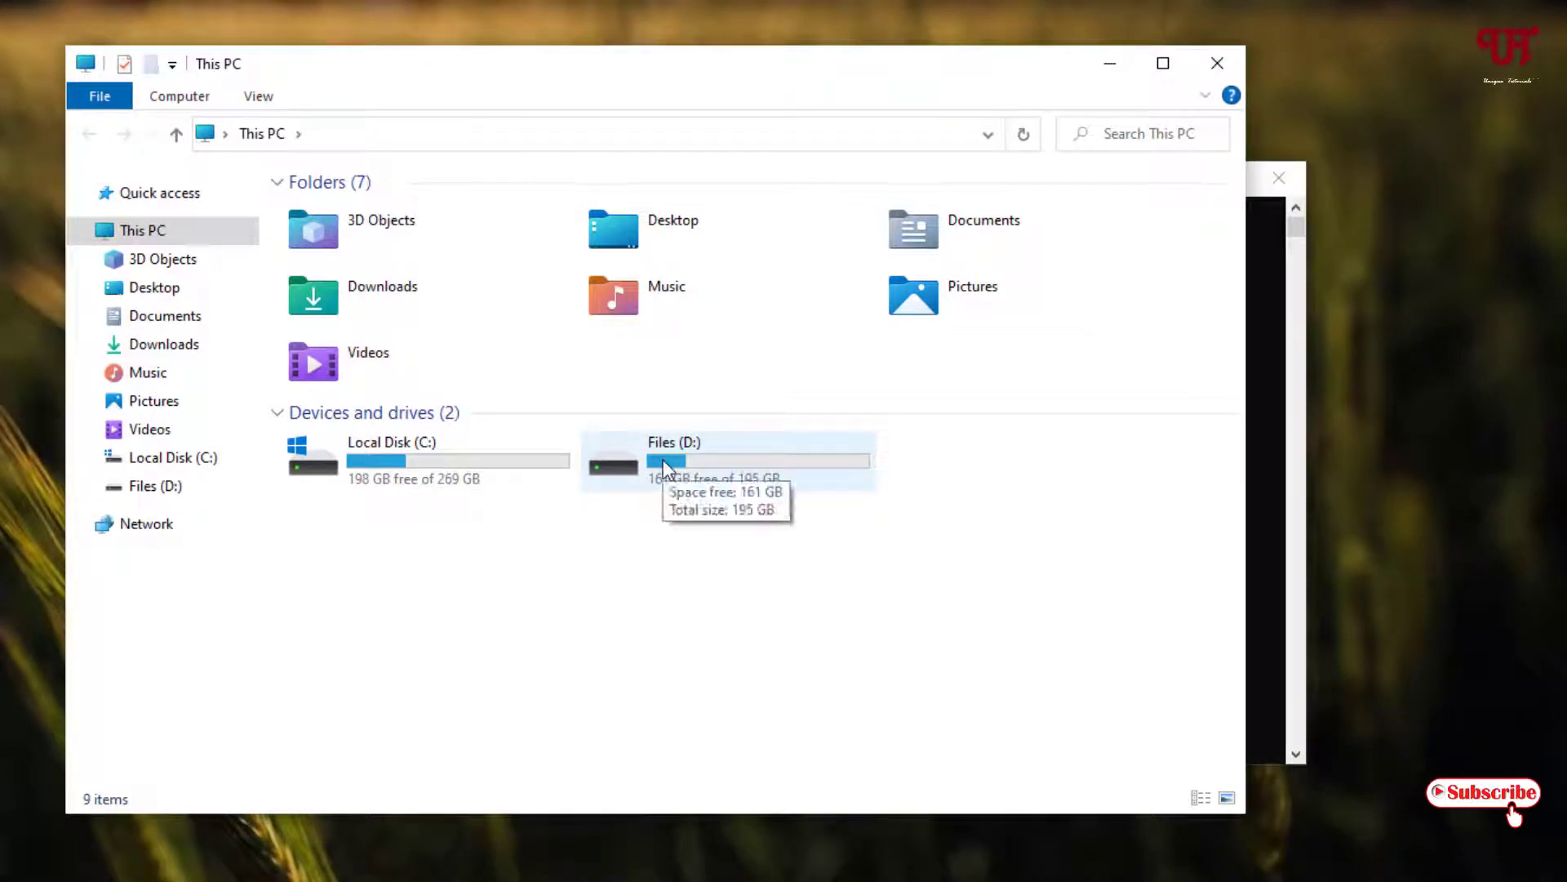
pyautogui.doubleClick(673, 459)
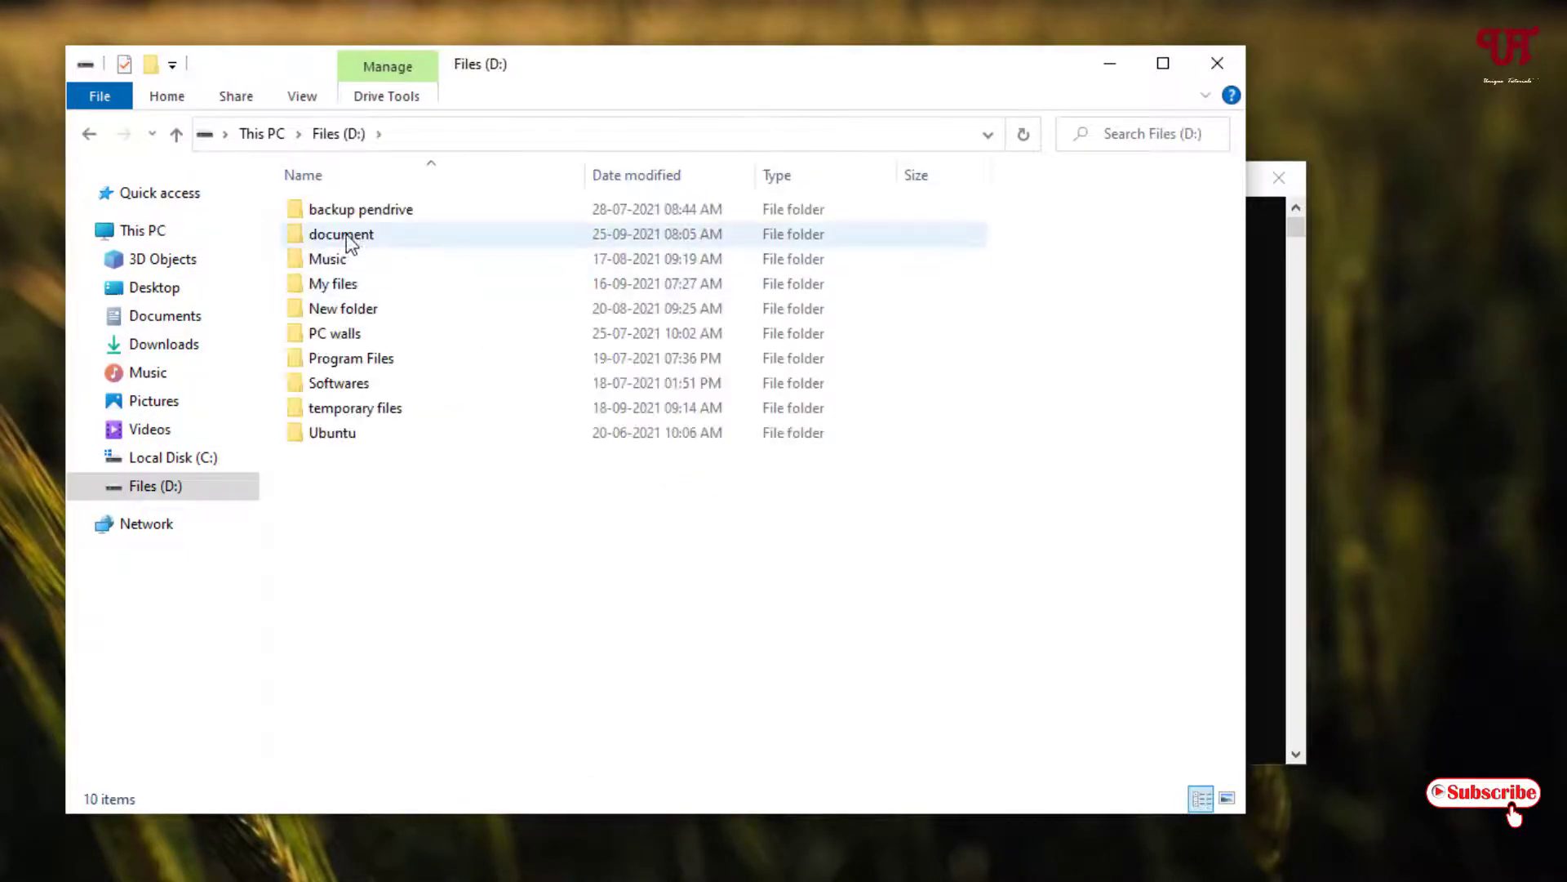
pyautogui.moveTo(345, 235)
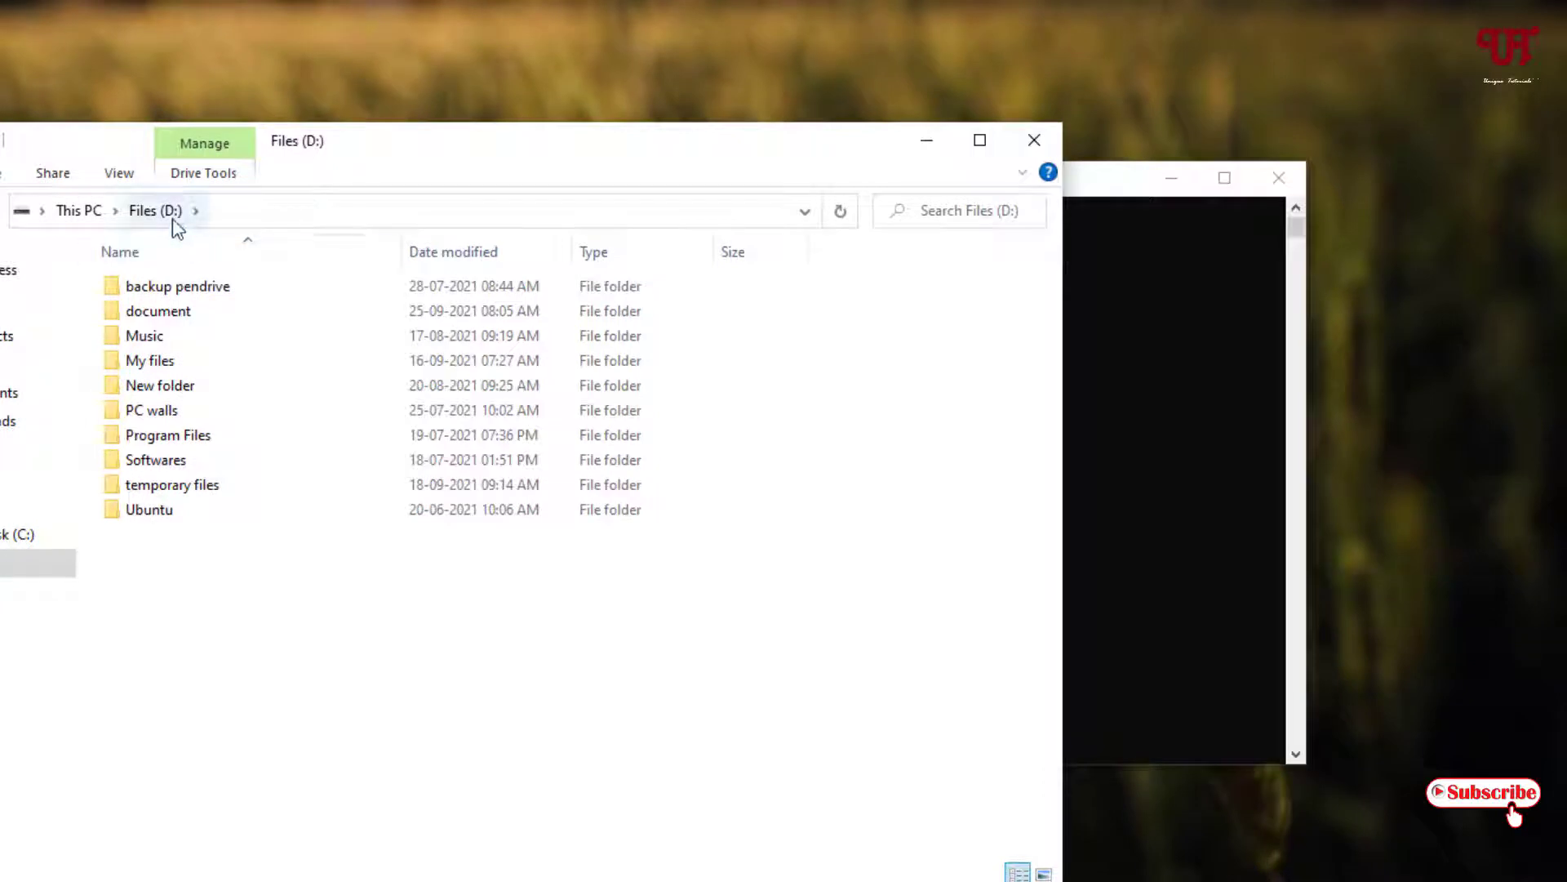
pyautogui.moveTo(1029, 170)
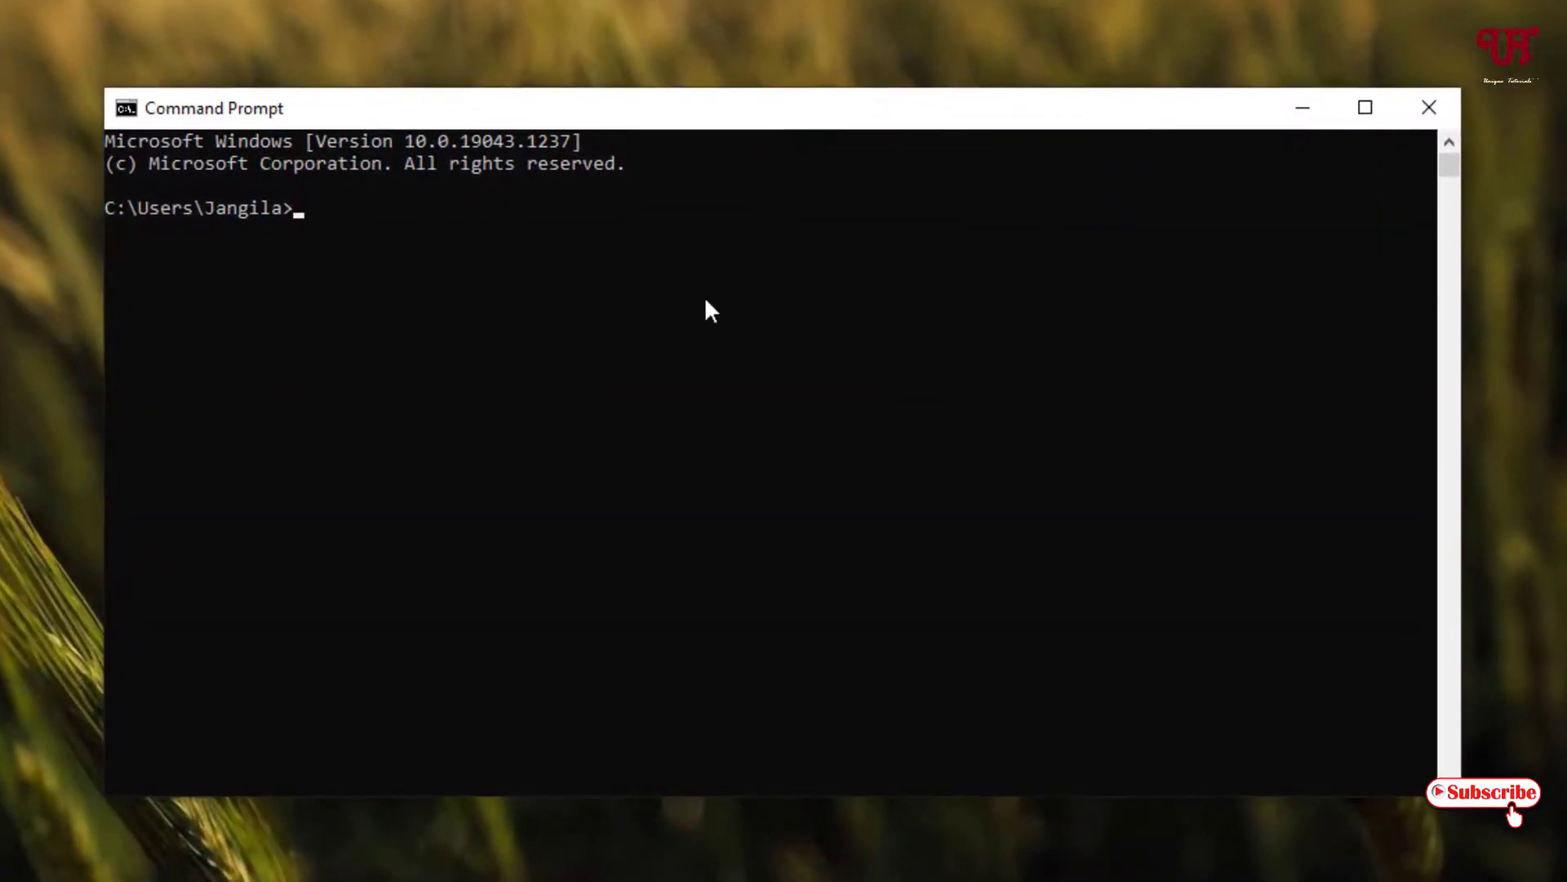
pyautogui.moveTo(122, 236)
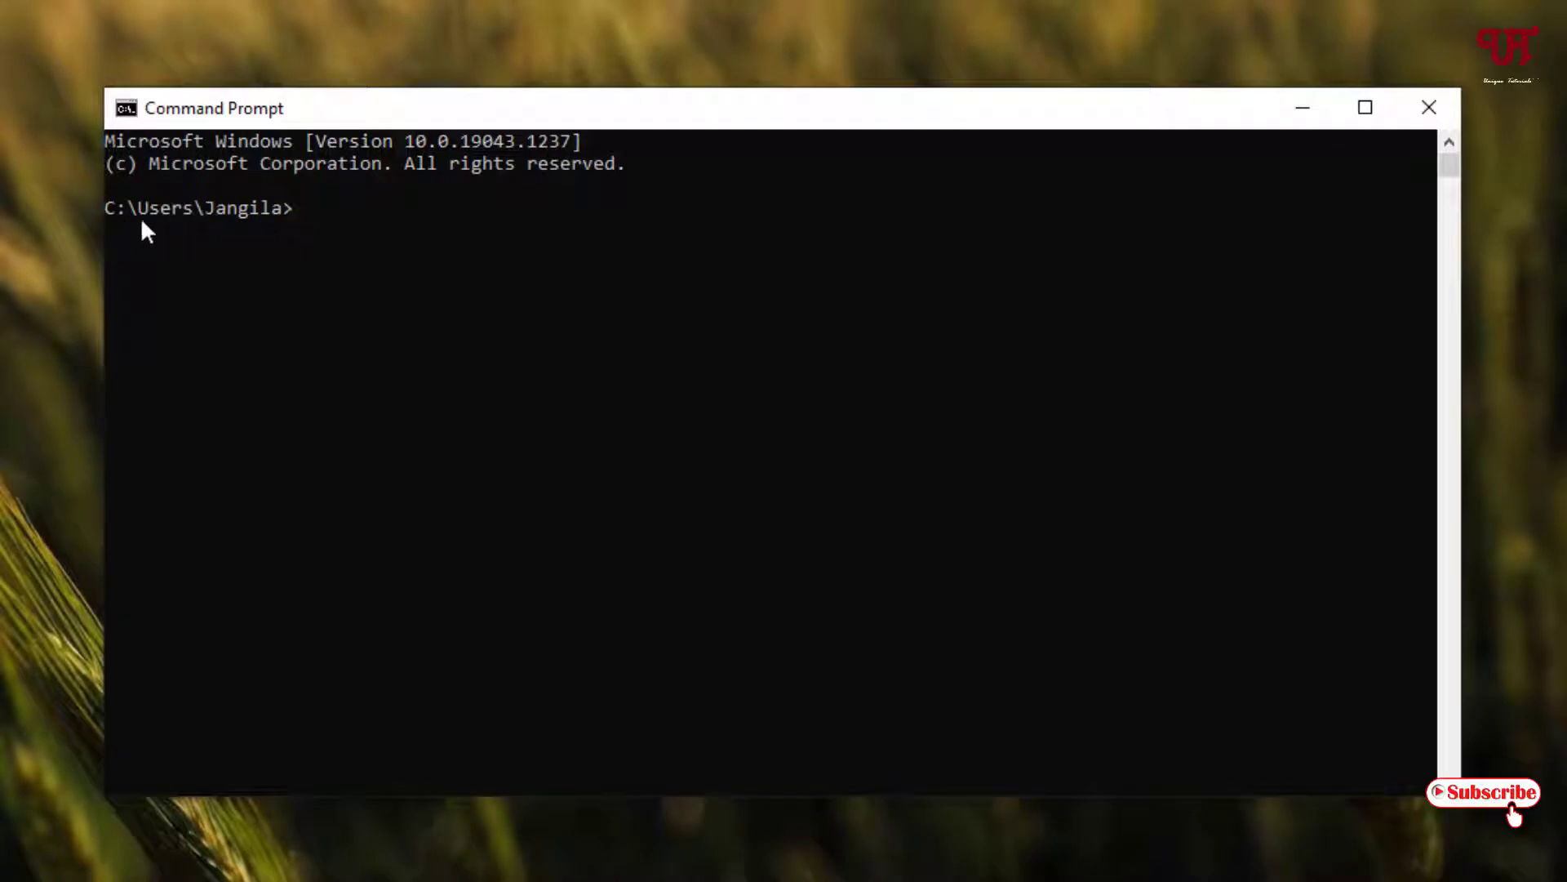
pyautogui.moveTo(335, 360)
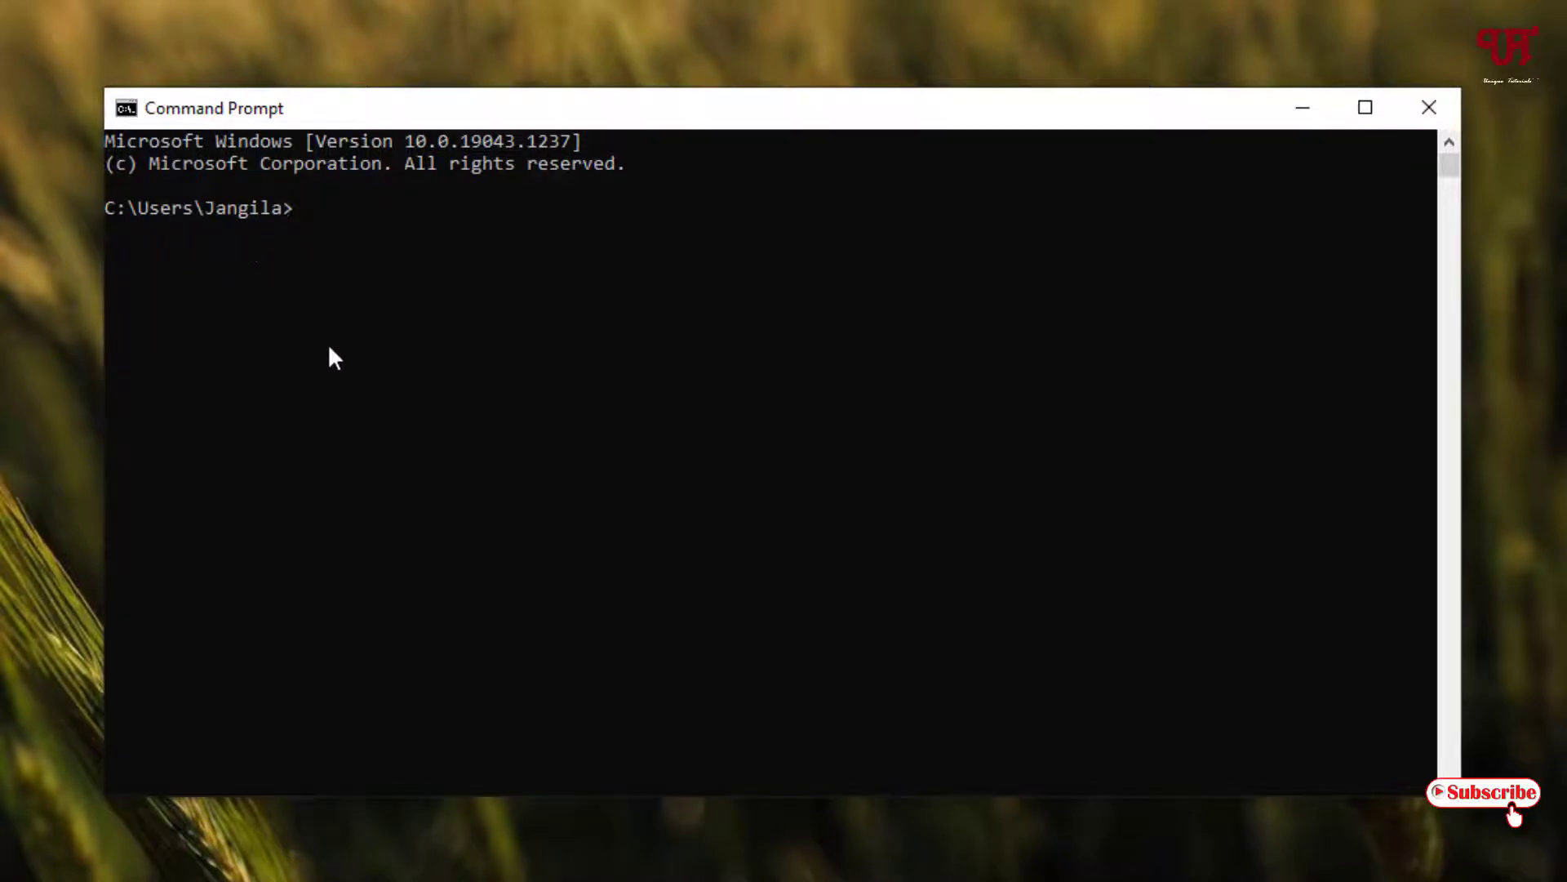
pyautogui.moveTo(406, 350)
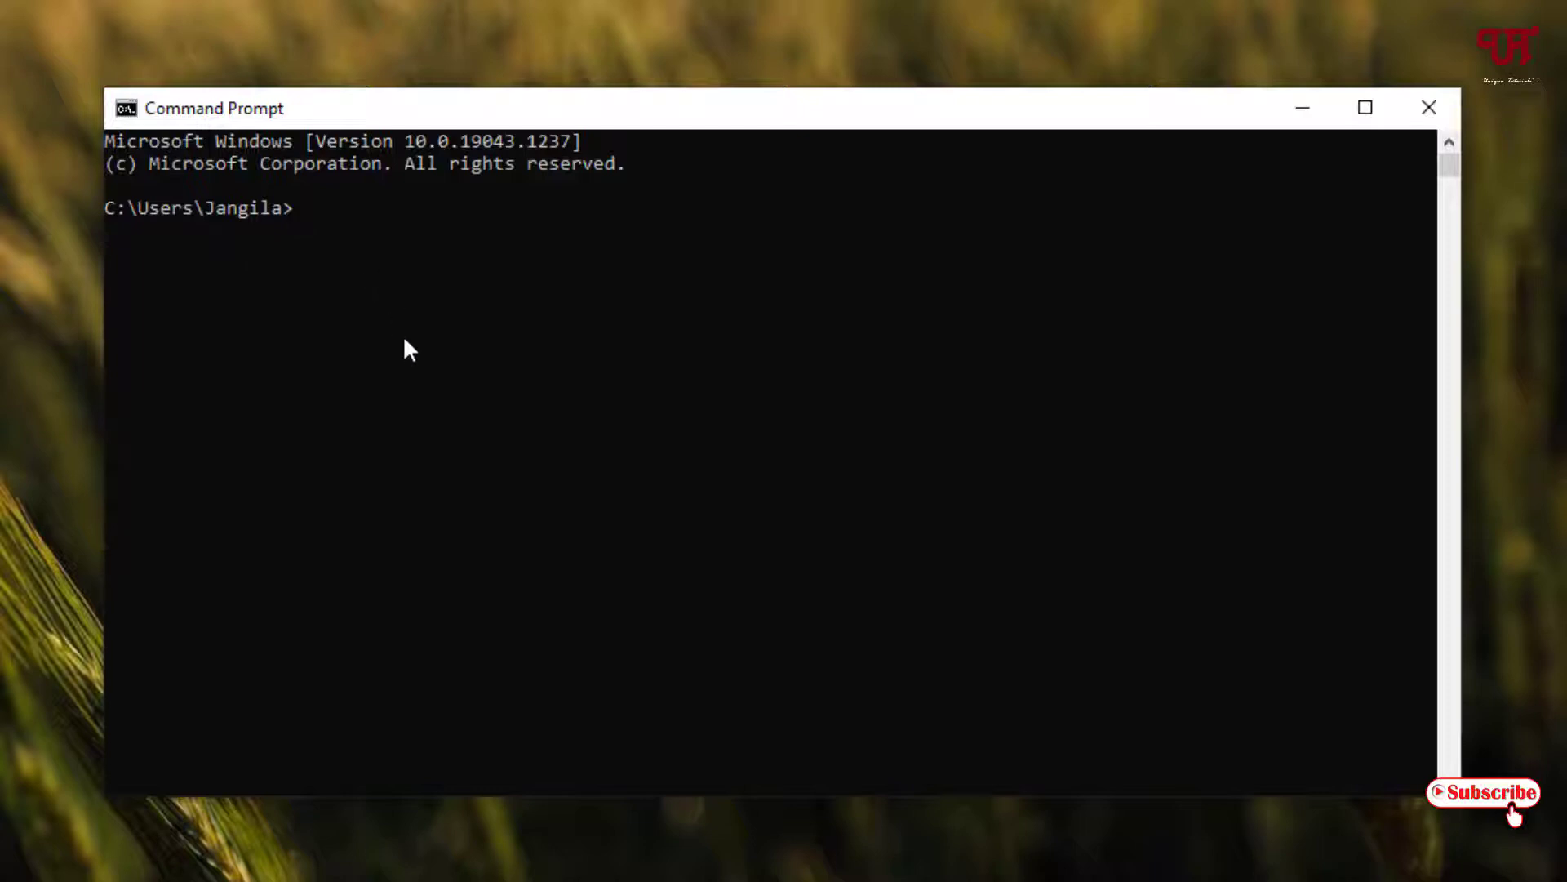
# Step: Switch to drive D: and run attrib +h +s +r on the document folder
pyautogui.write('d:')
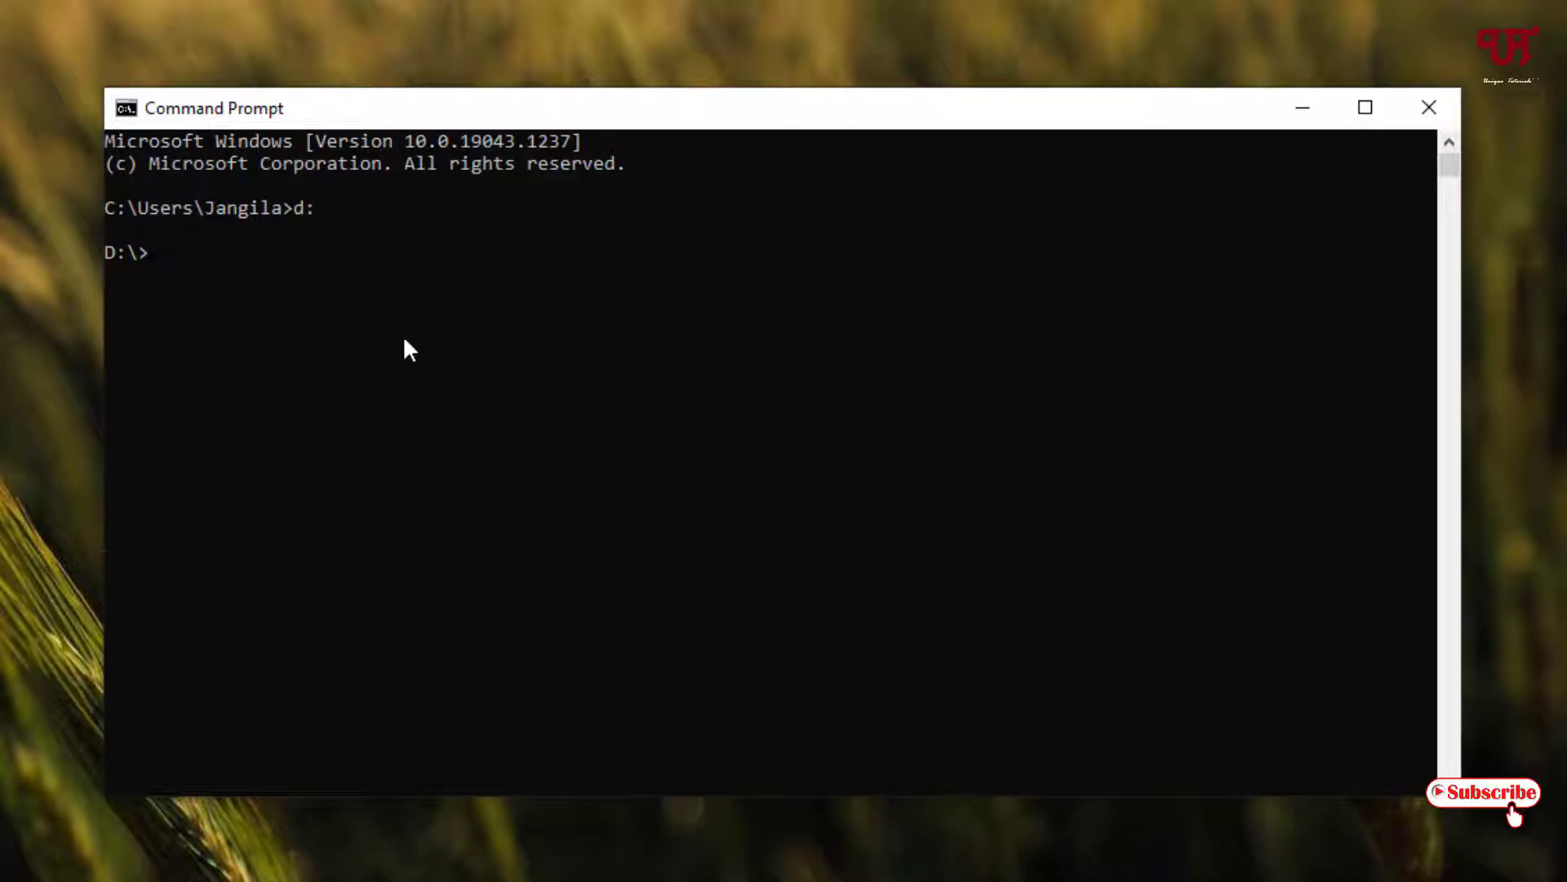
pyautogui.write('Attrib')
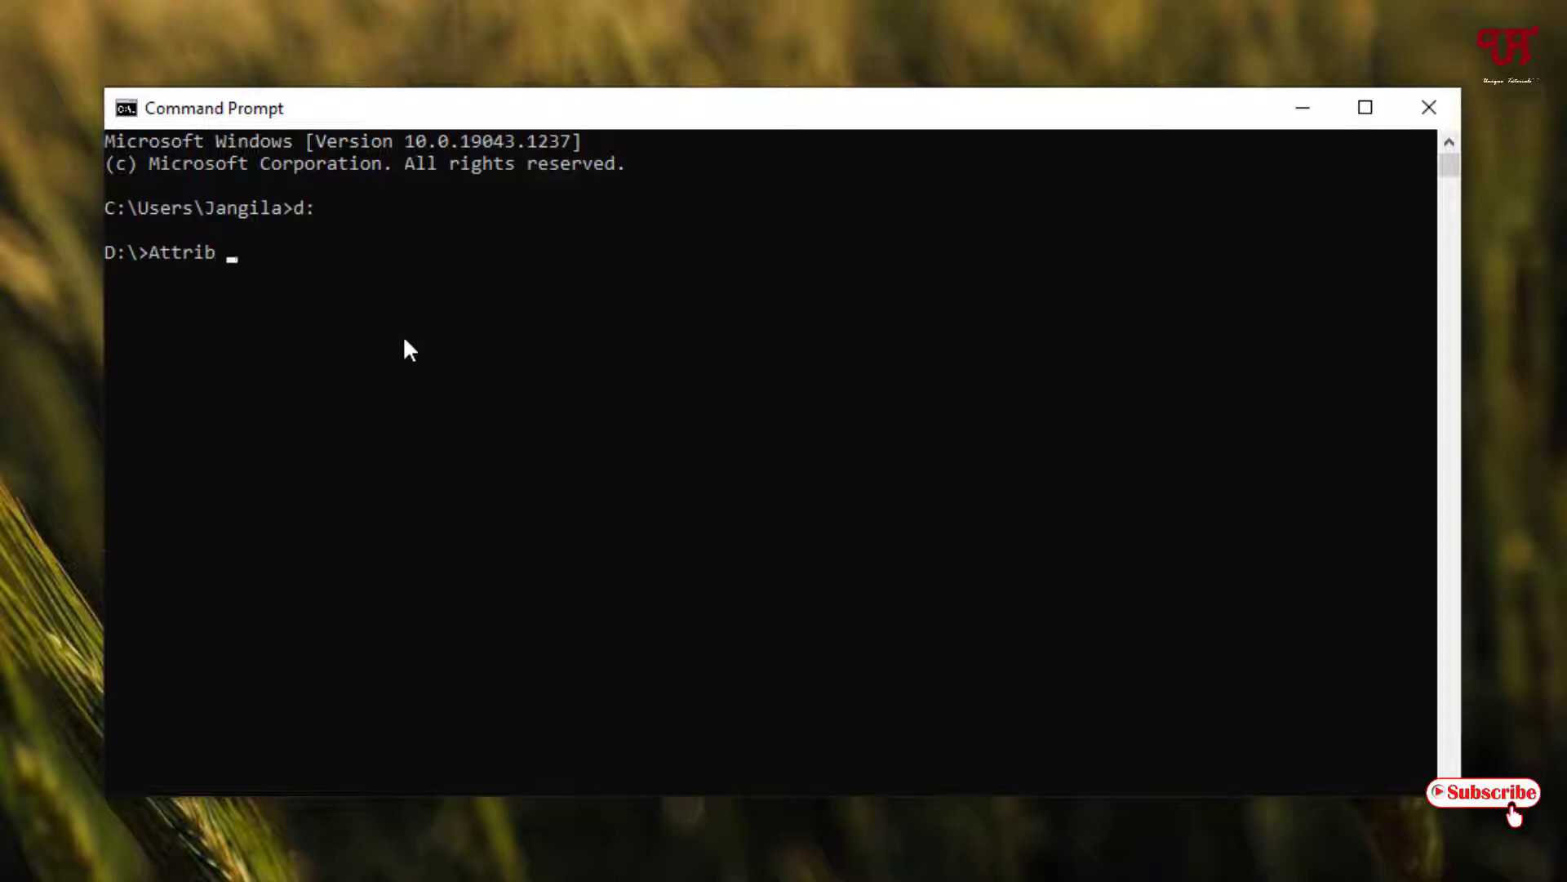
pyautogui.write('+h')
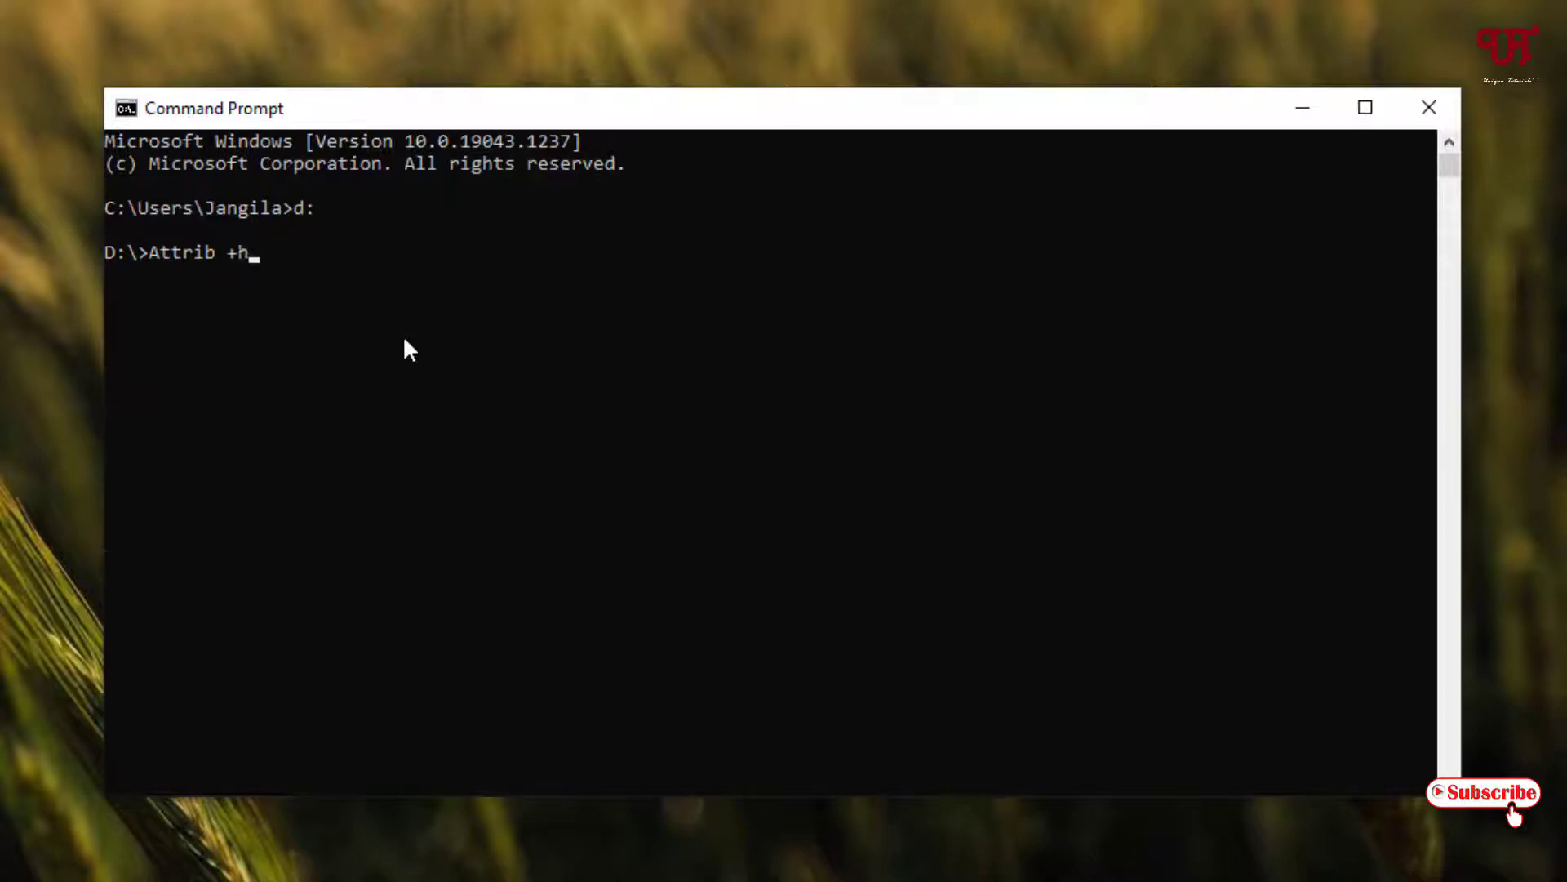
pyautogui.write('+s +')
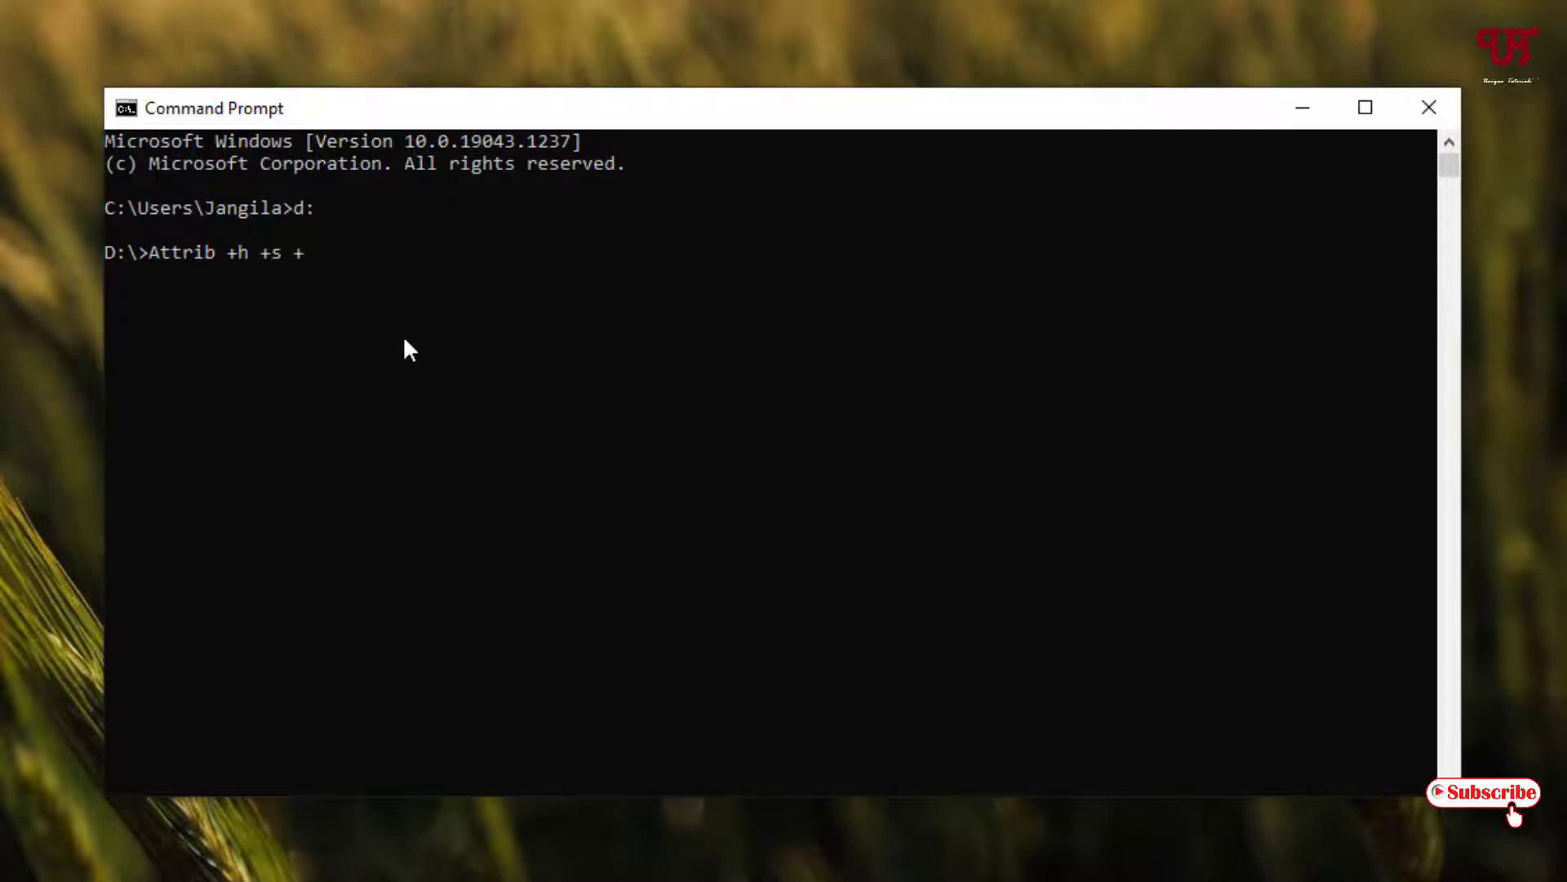
pyautogui.write('r')
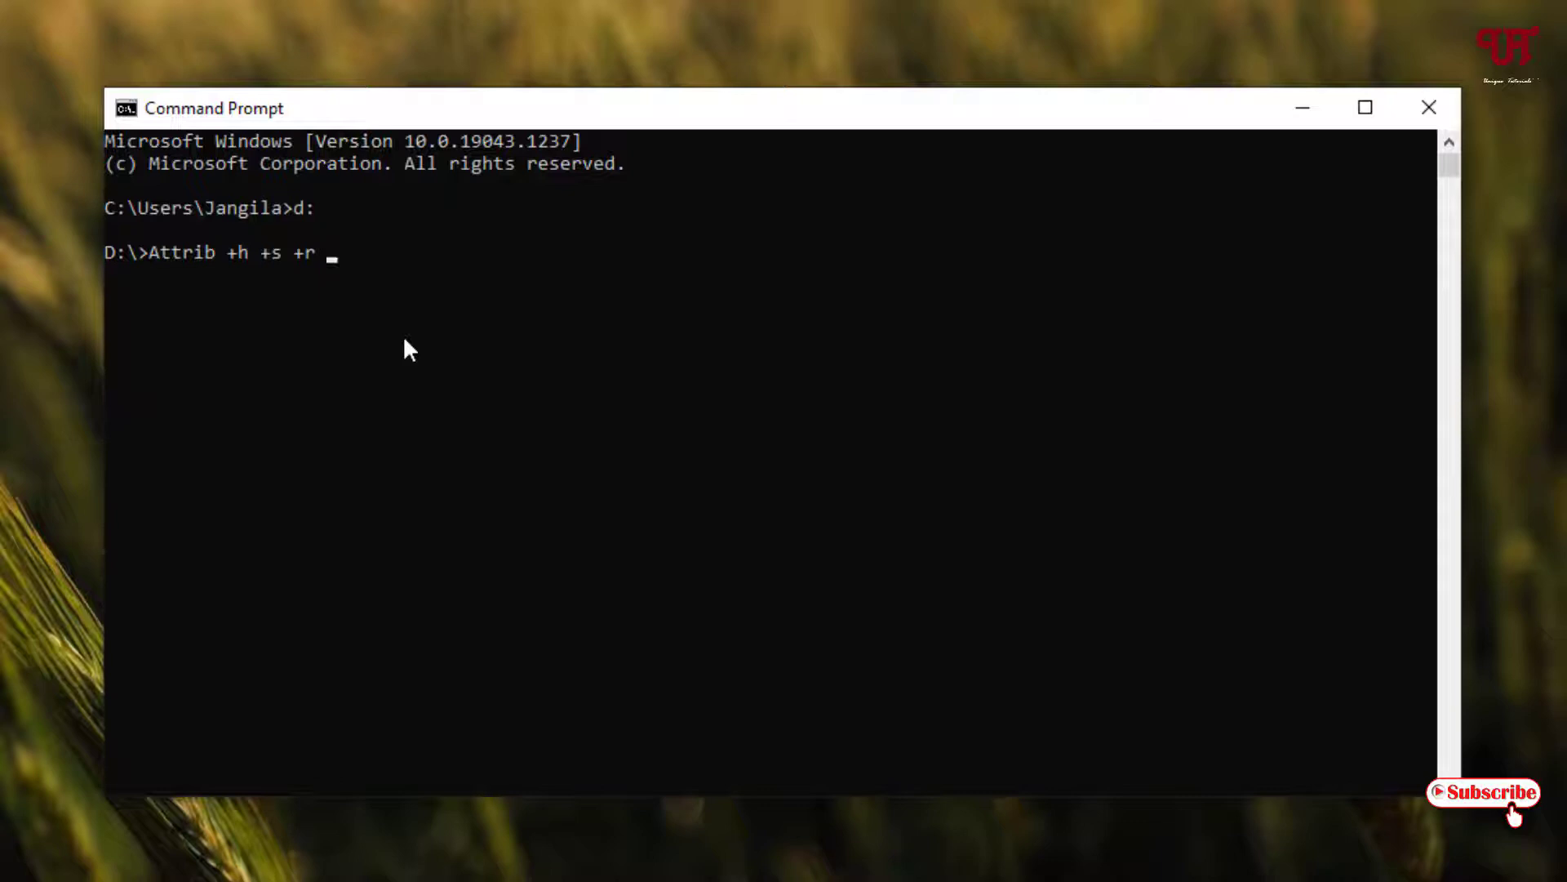
pyautogui.write('doc')
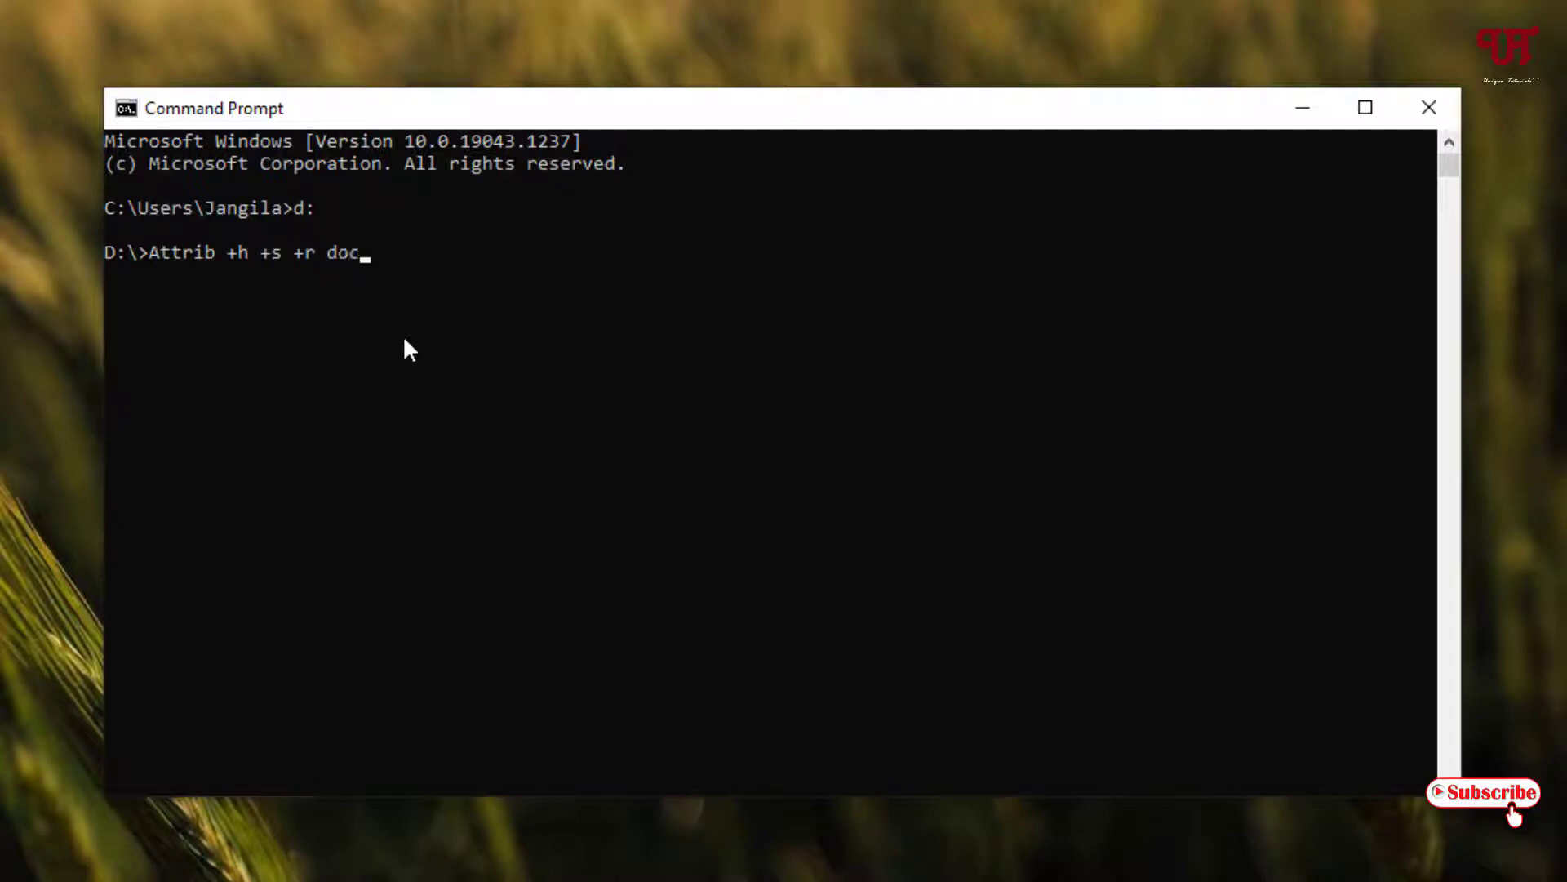
pyautogui.write('ument')
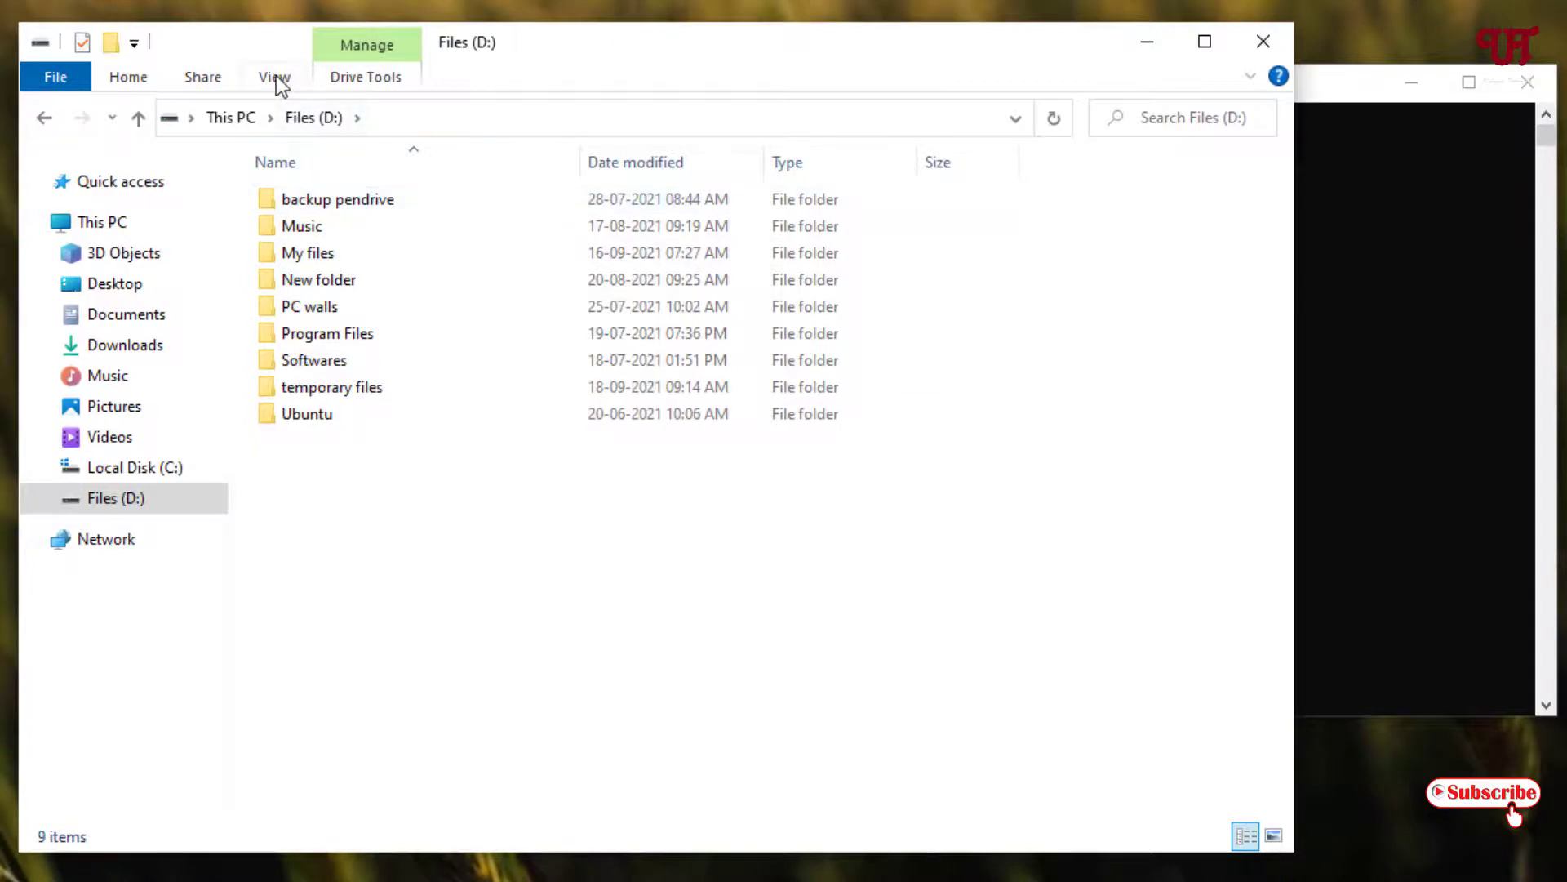
# Step: Enable Hidden items in the View options, confirm 'document' is still absent, and close Explorer
pyautogui.click(273, 77)
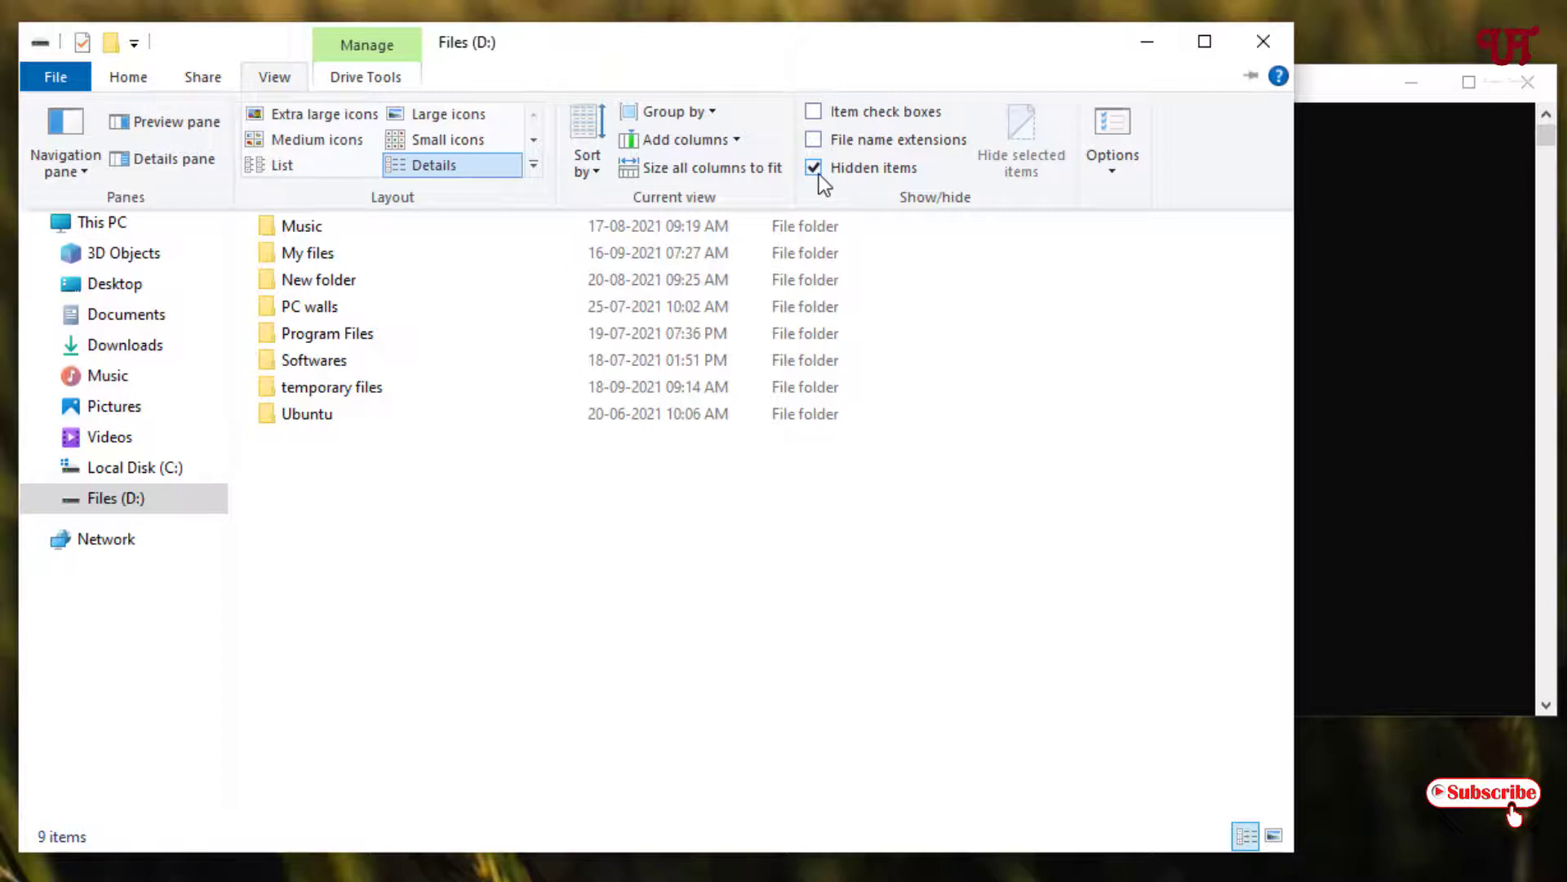
pyautogui.click(814, 167)
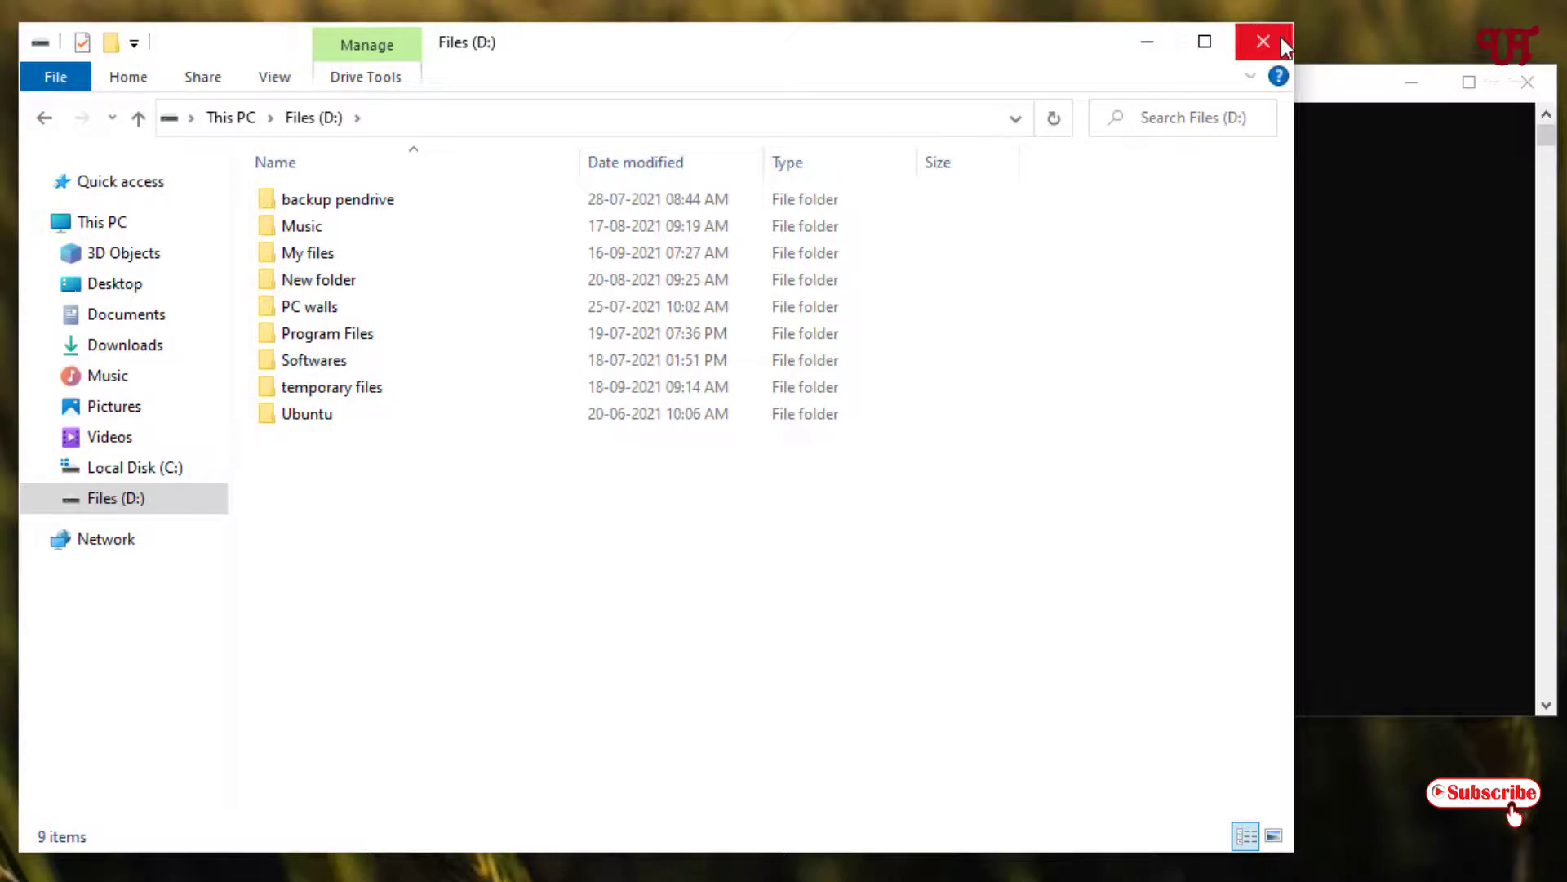
pyautogui.moveTo(1263, 41)
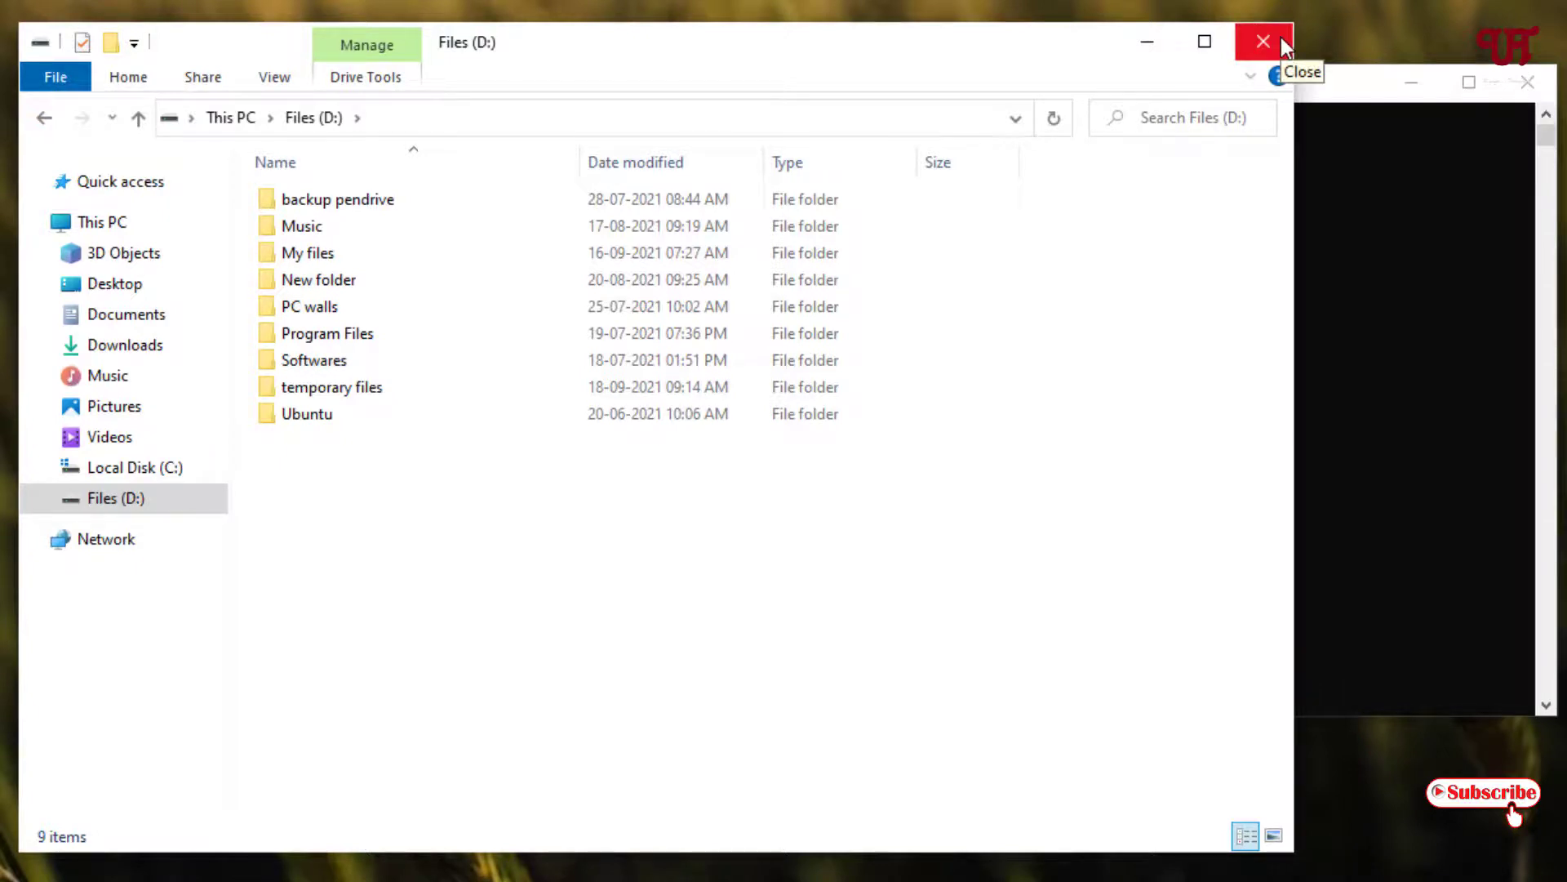
pyautogui.click(1261, 42)
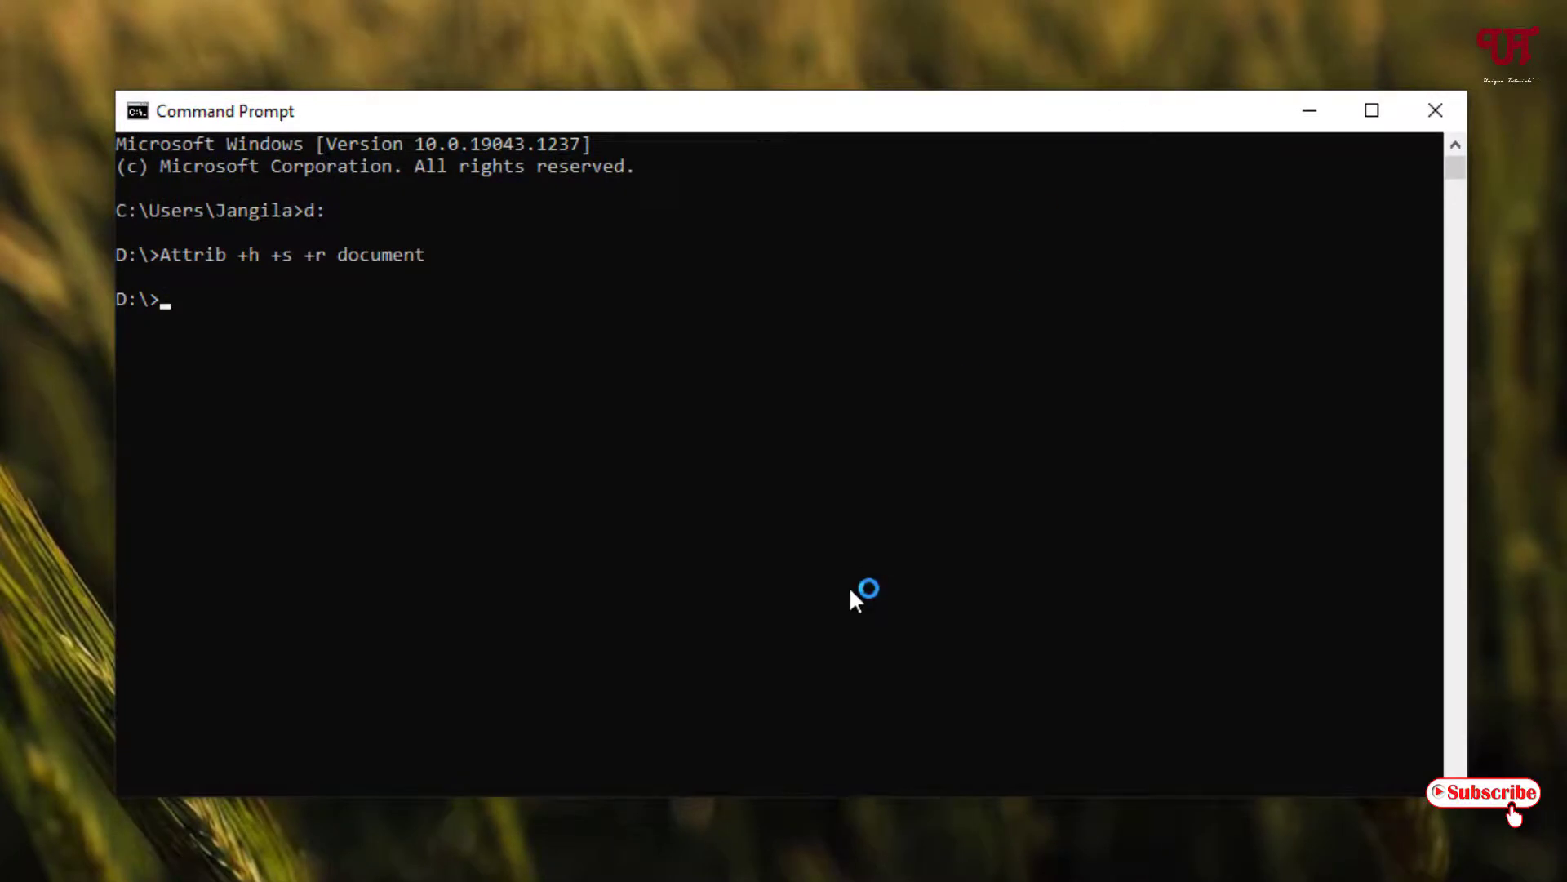
# Step: Run 'attrib -h -s -r document' to clear the folder's hidden, system and read-only flags
pyautogui.write('Attr')
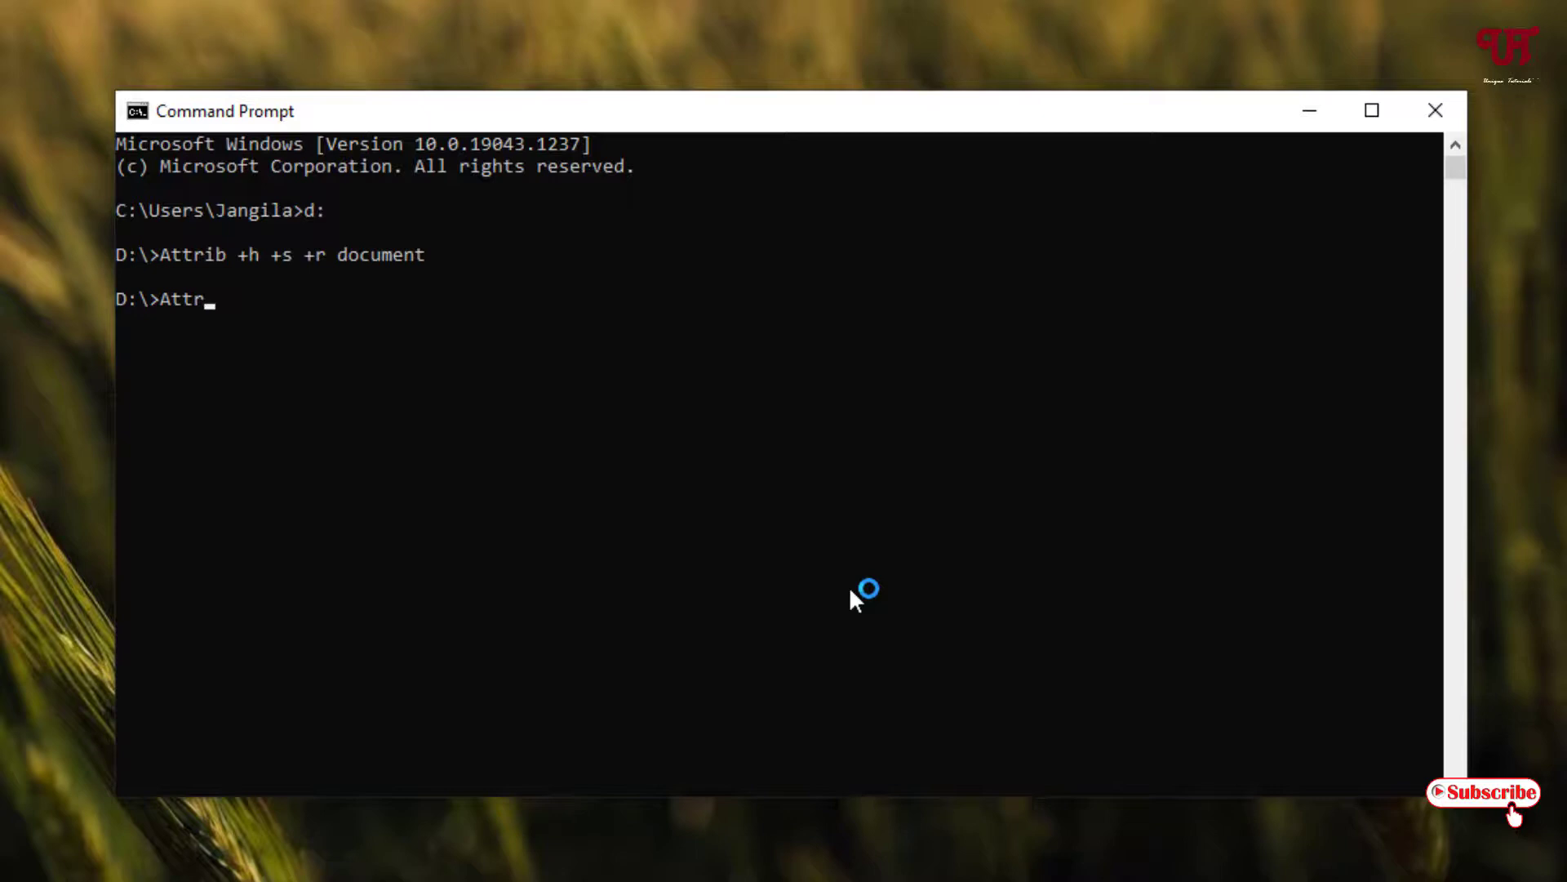
pyautogui.write('ib')
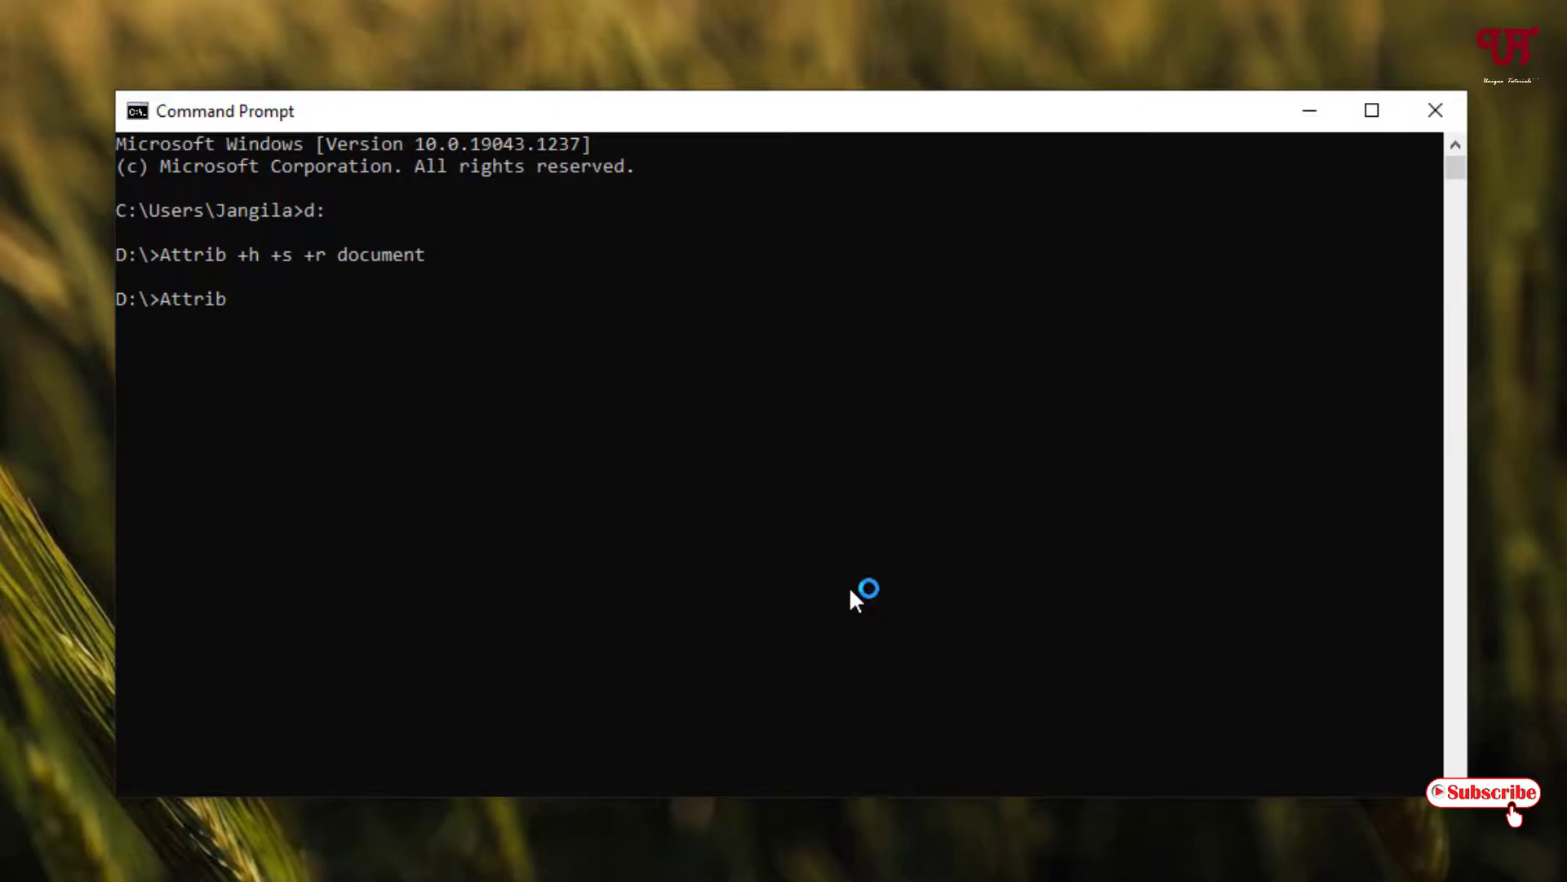
pyautogui.write('-h')
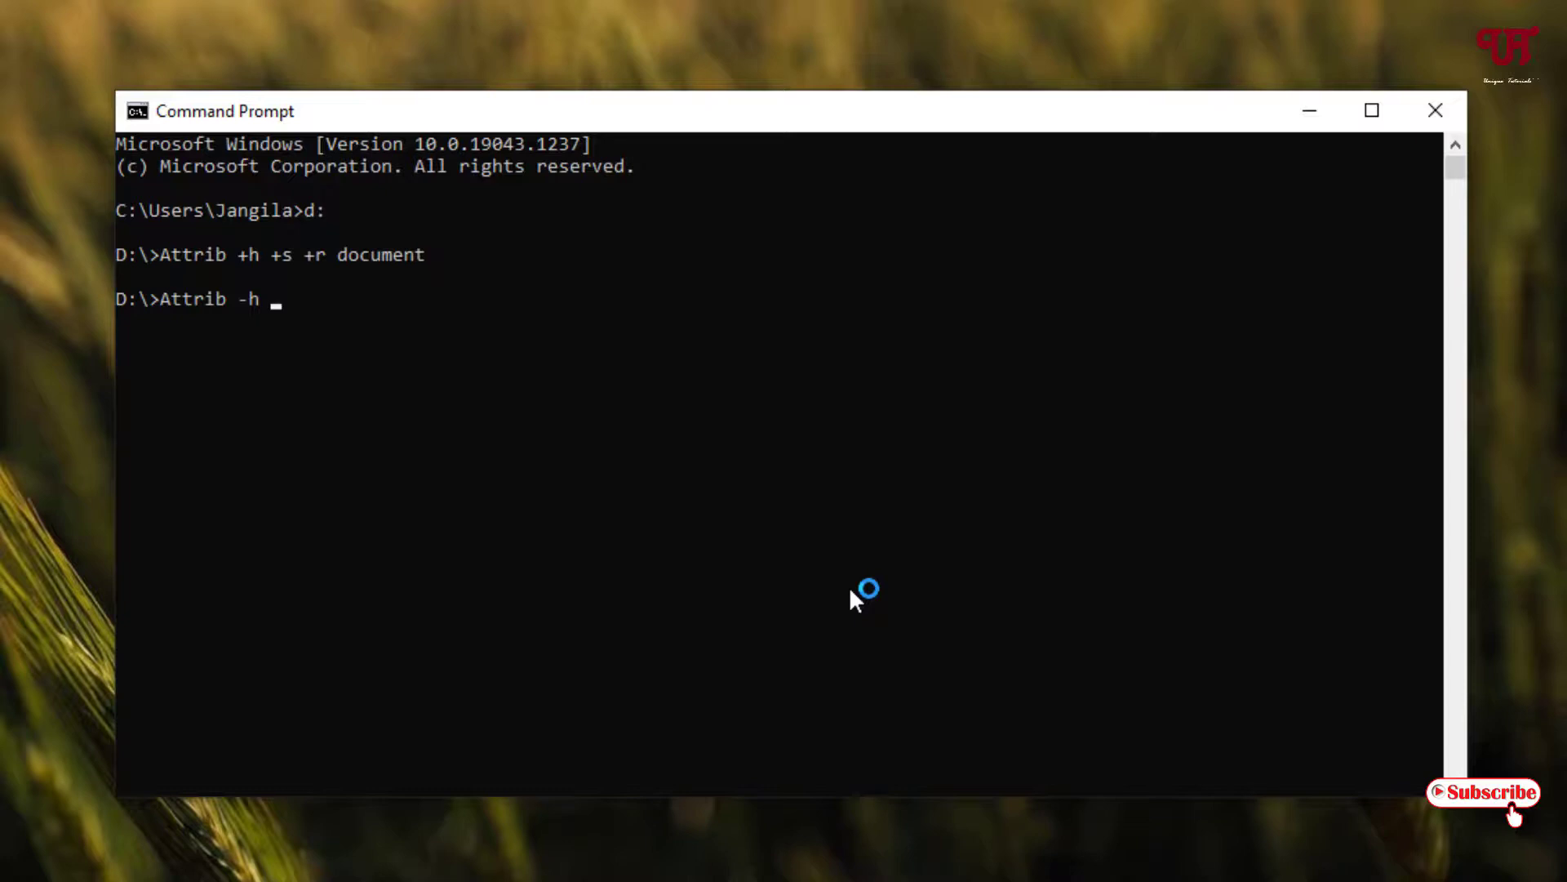
pyautogui.write('-')
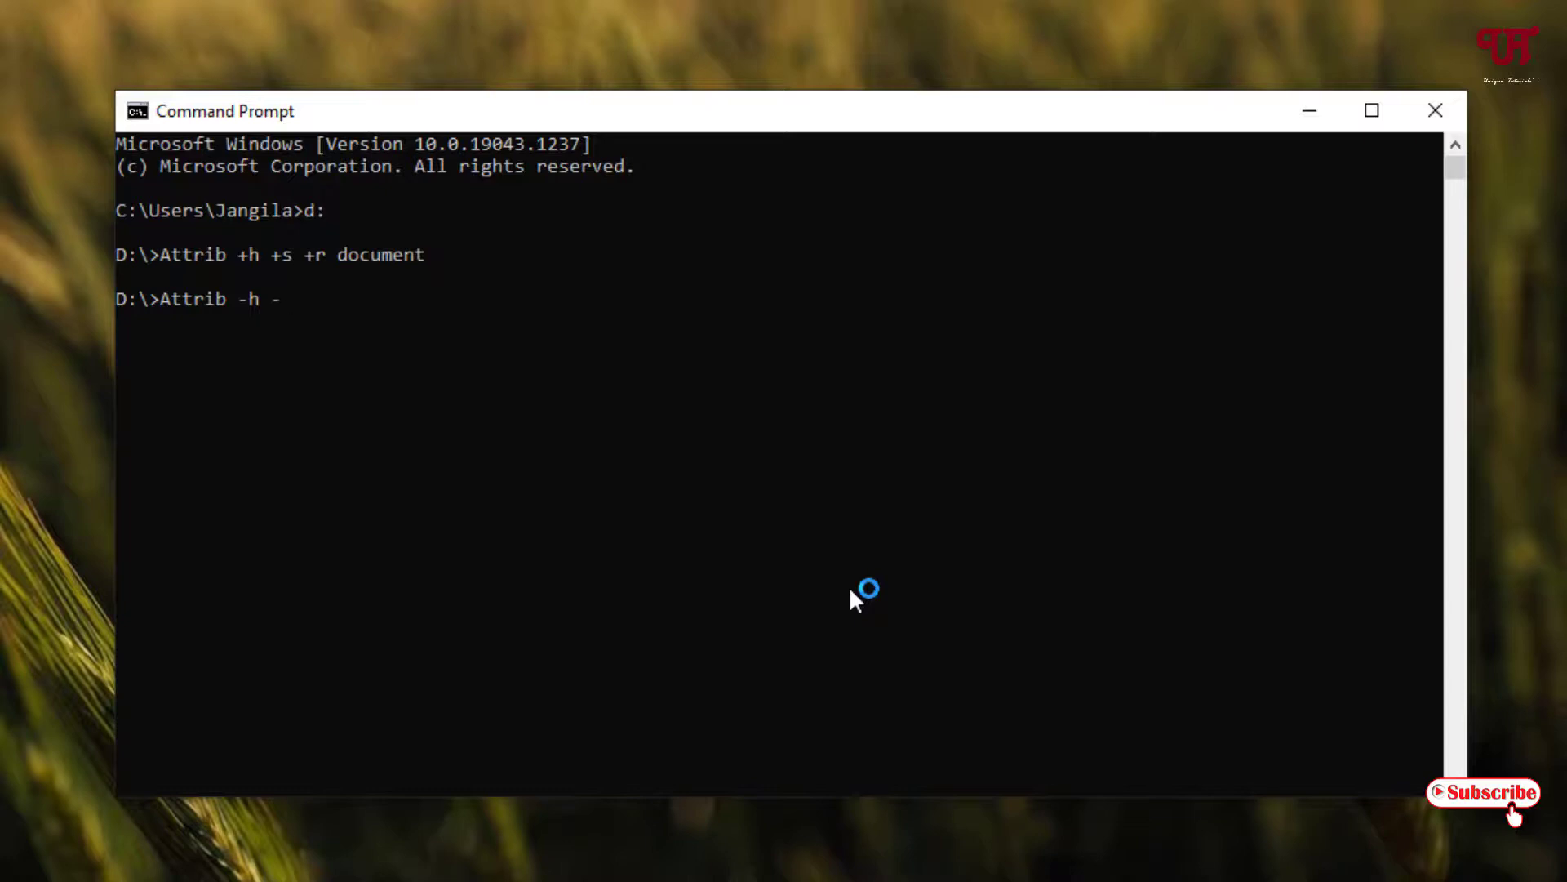
pyautogui.write('s -r')
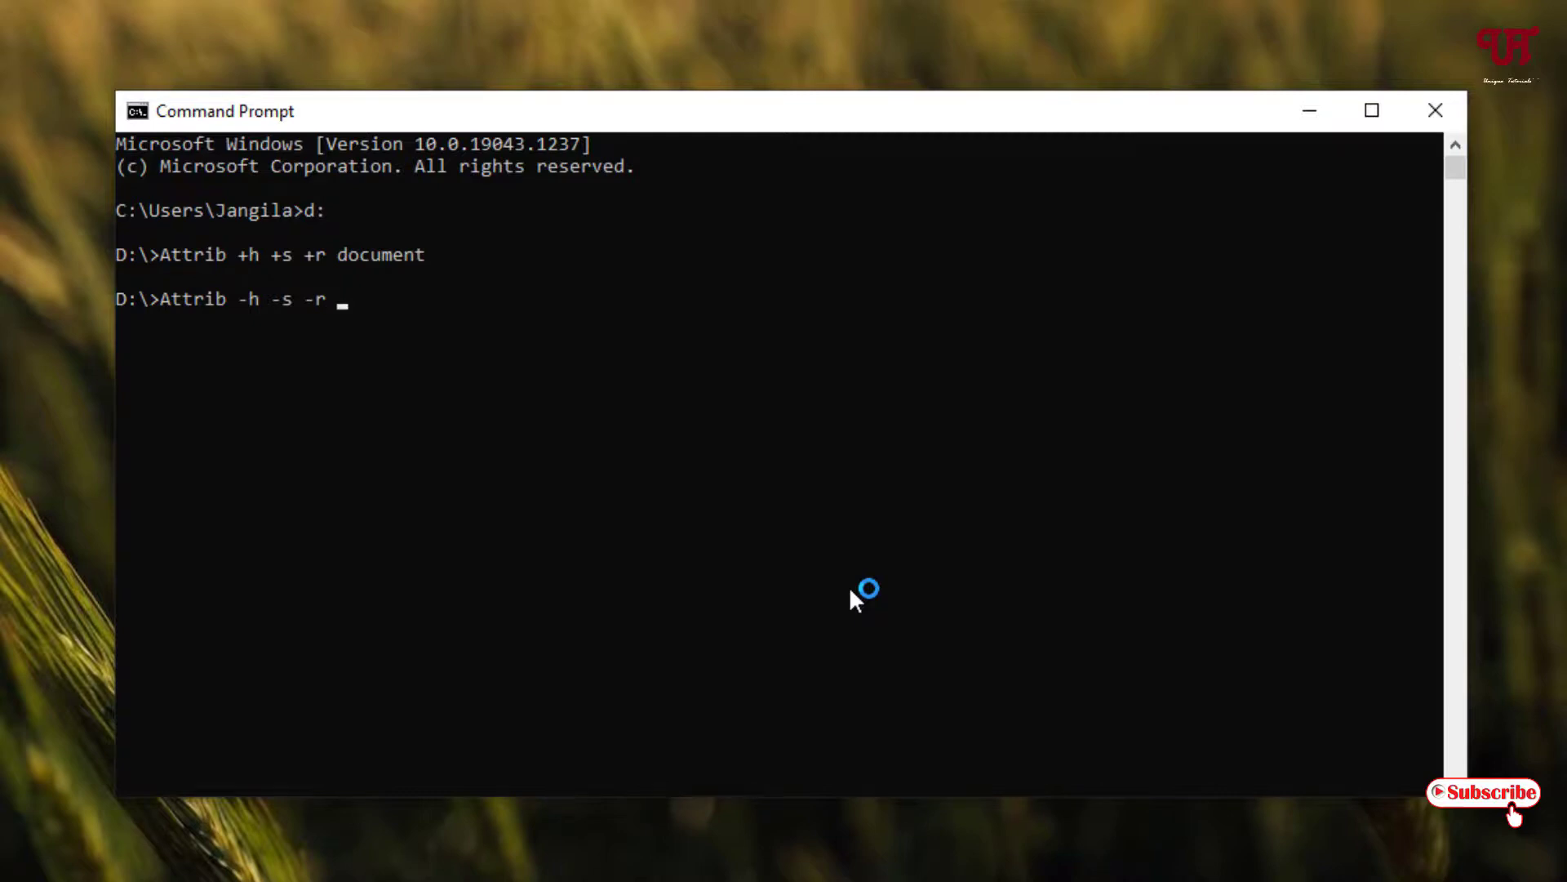
pyautogui.write('docume')
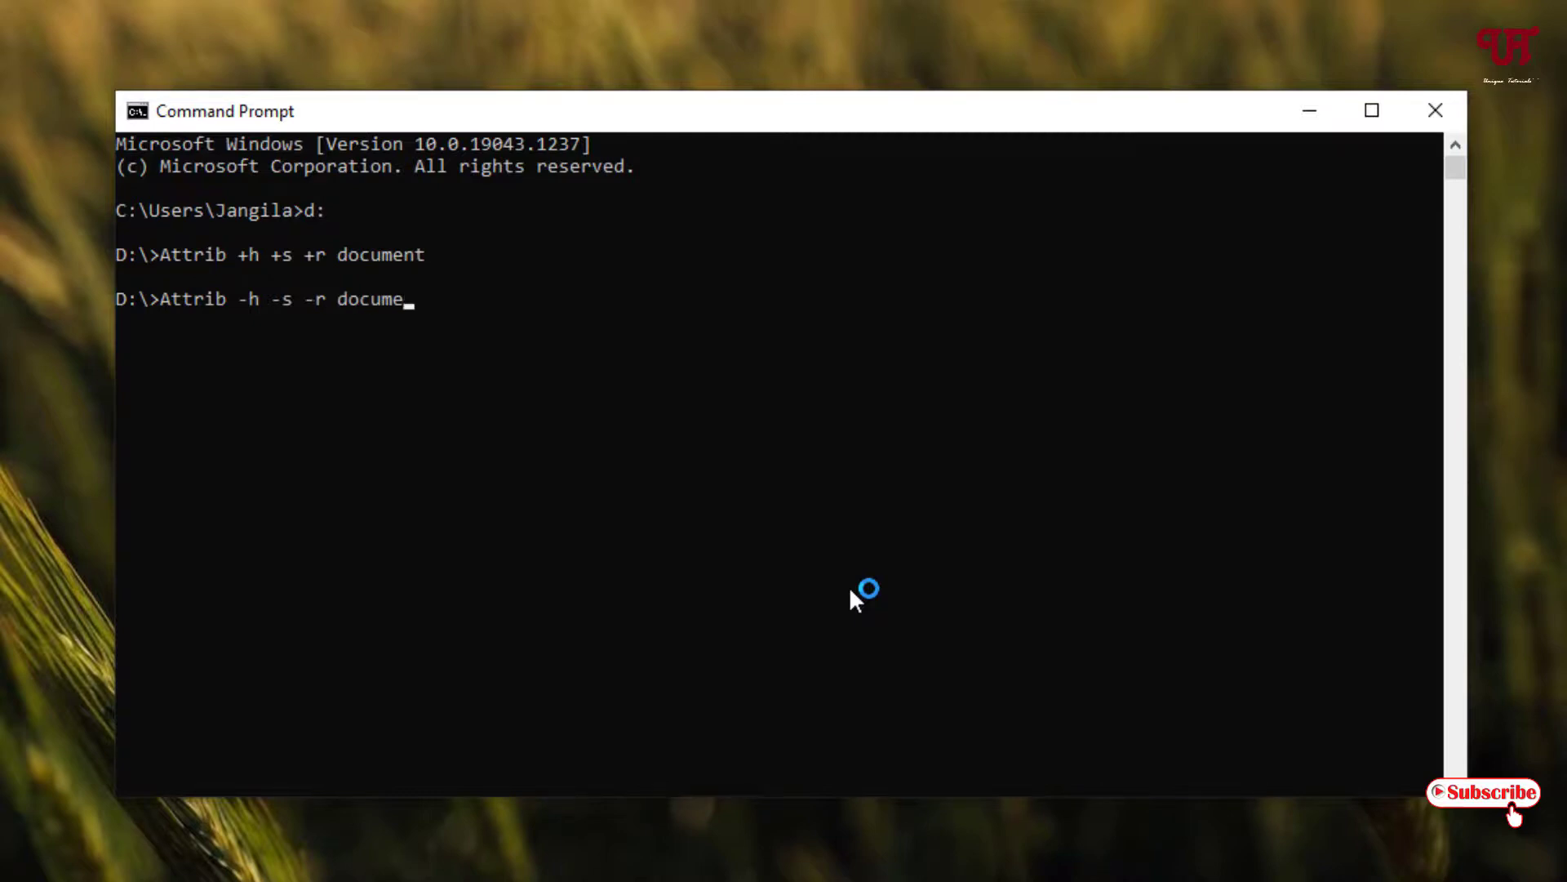
pyautogui.write('nt')
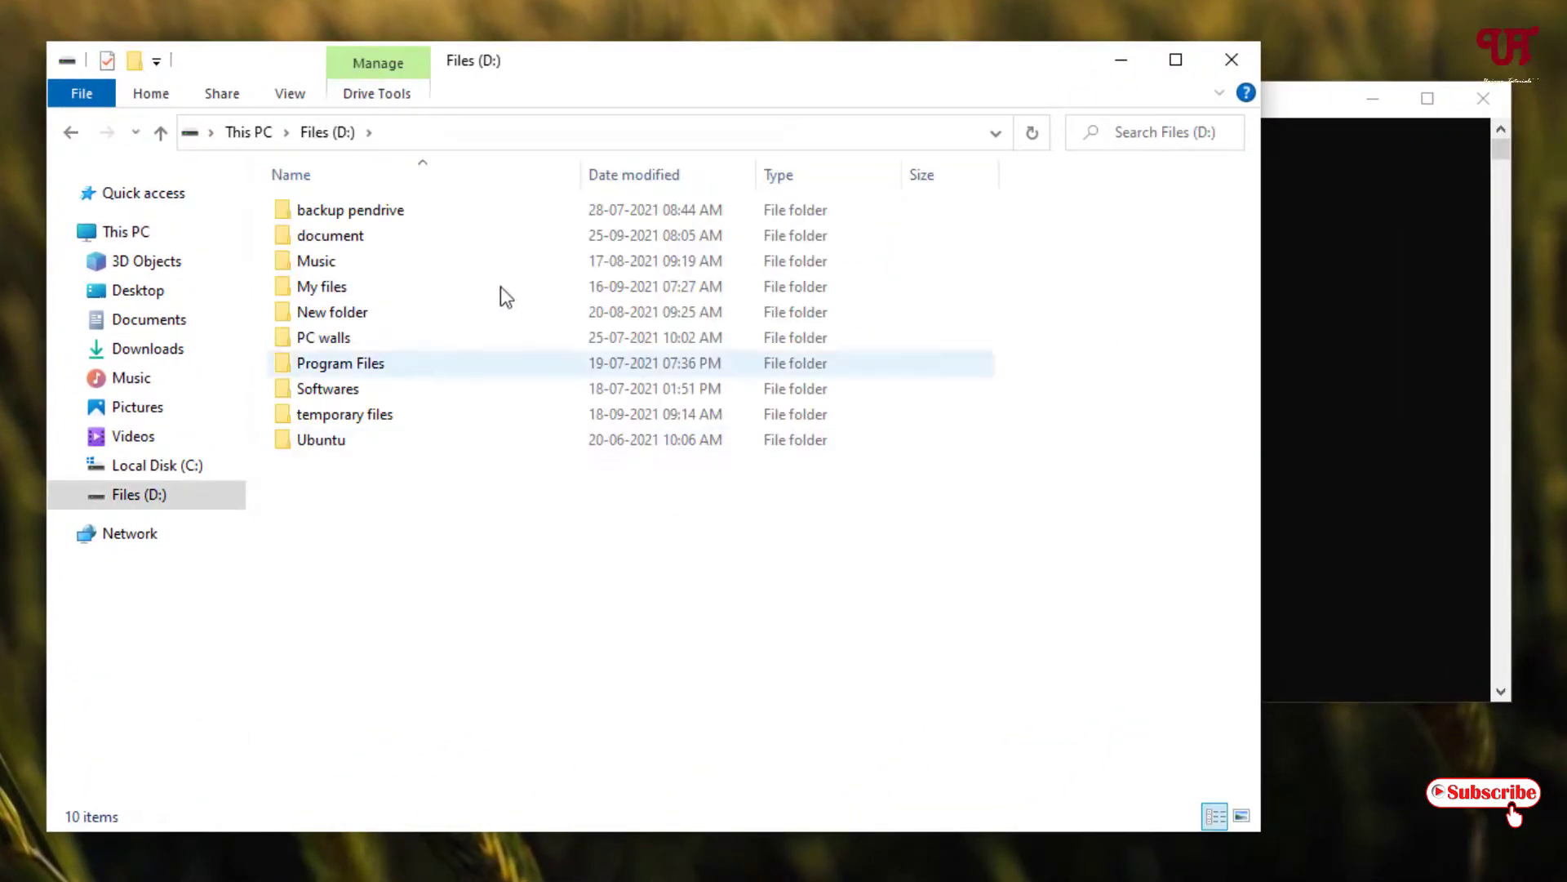
# Step: Select the reappeared 'document' folder on Files (D:) and close Command Prompt
pyautogui.click(330, 236)
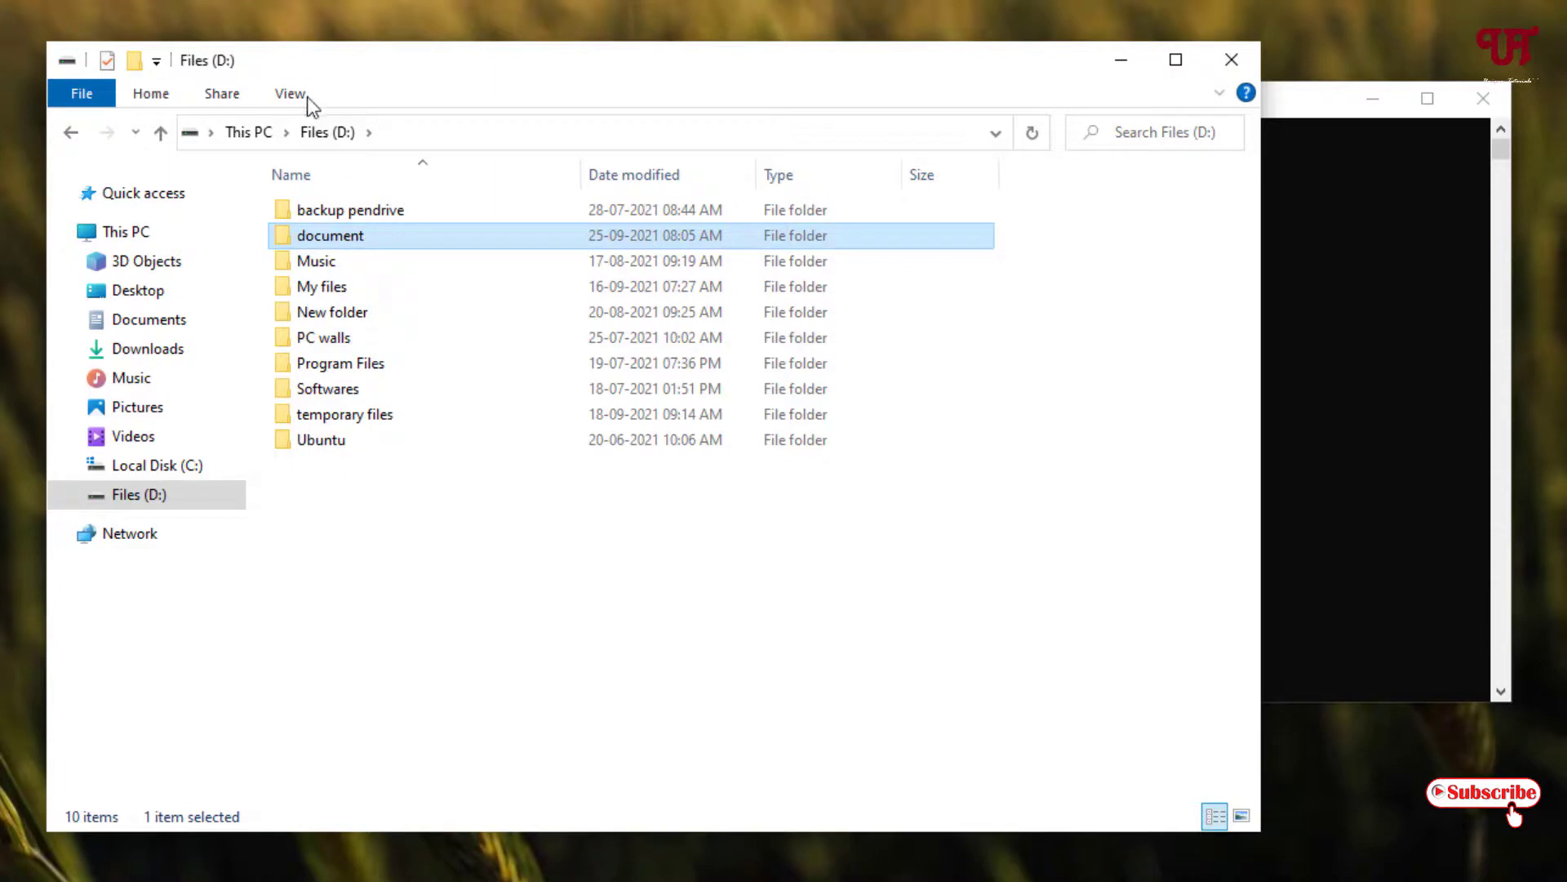
pyautogui.click(290, 93)
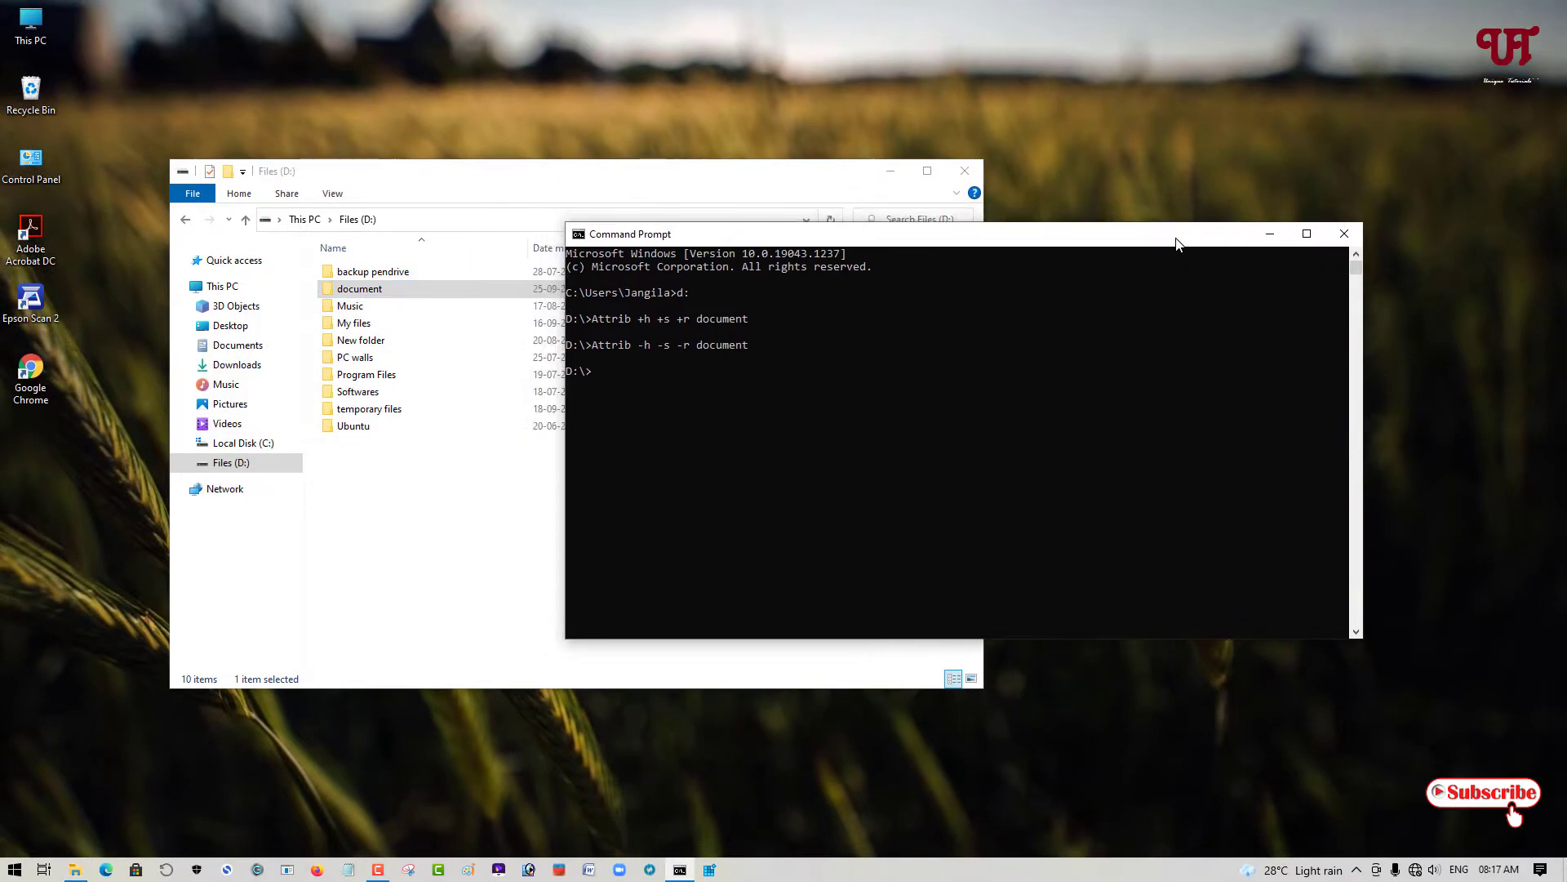
pyautogui.moveTo(1356, 267)
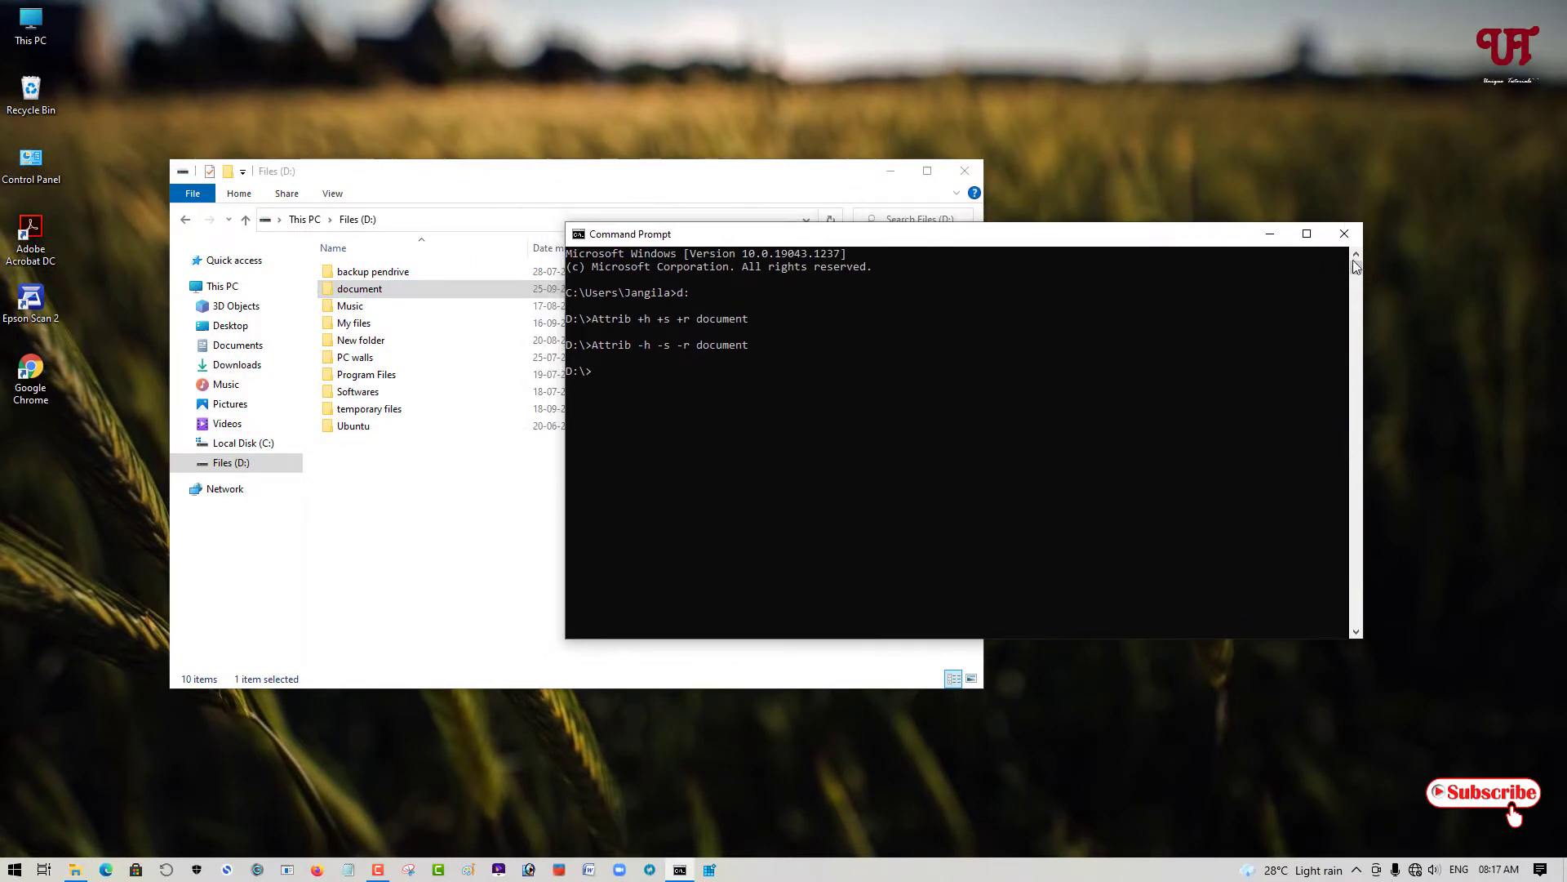
pyautogui.click(1345, 233)
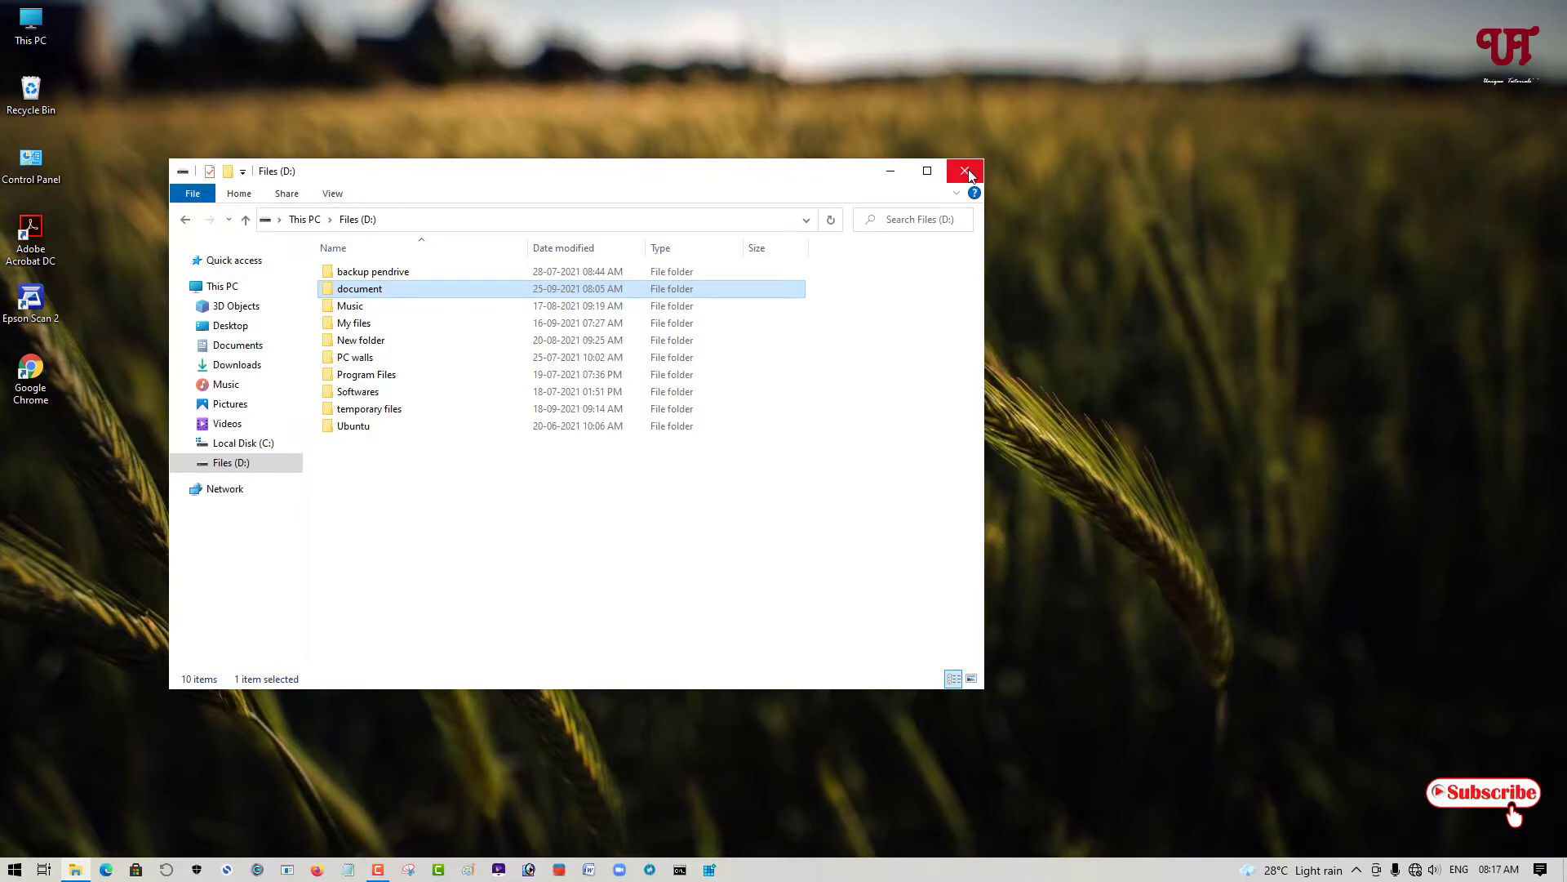
# Step: Close the Files (D:) File Explorer window, leaving only the empty desktop
pyautogui.click(965, 170)
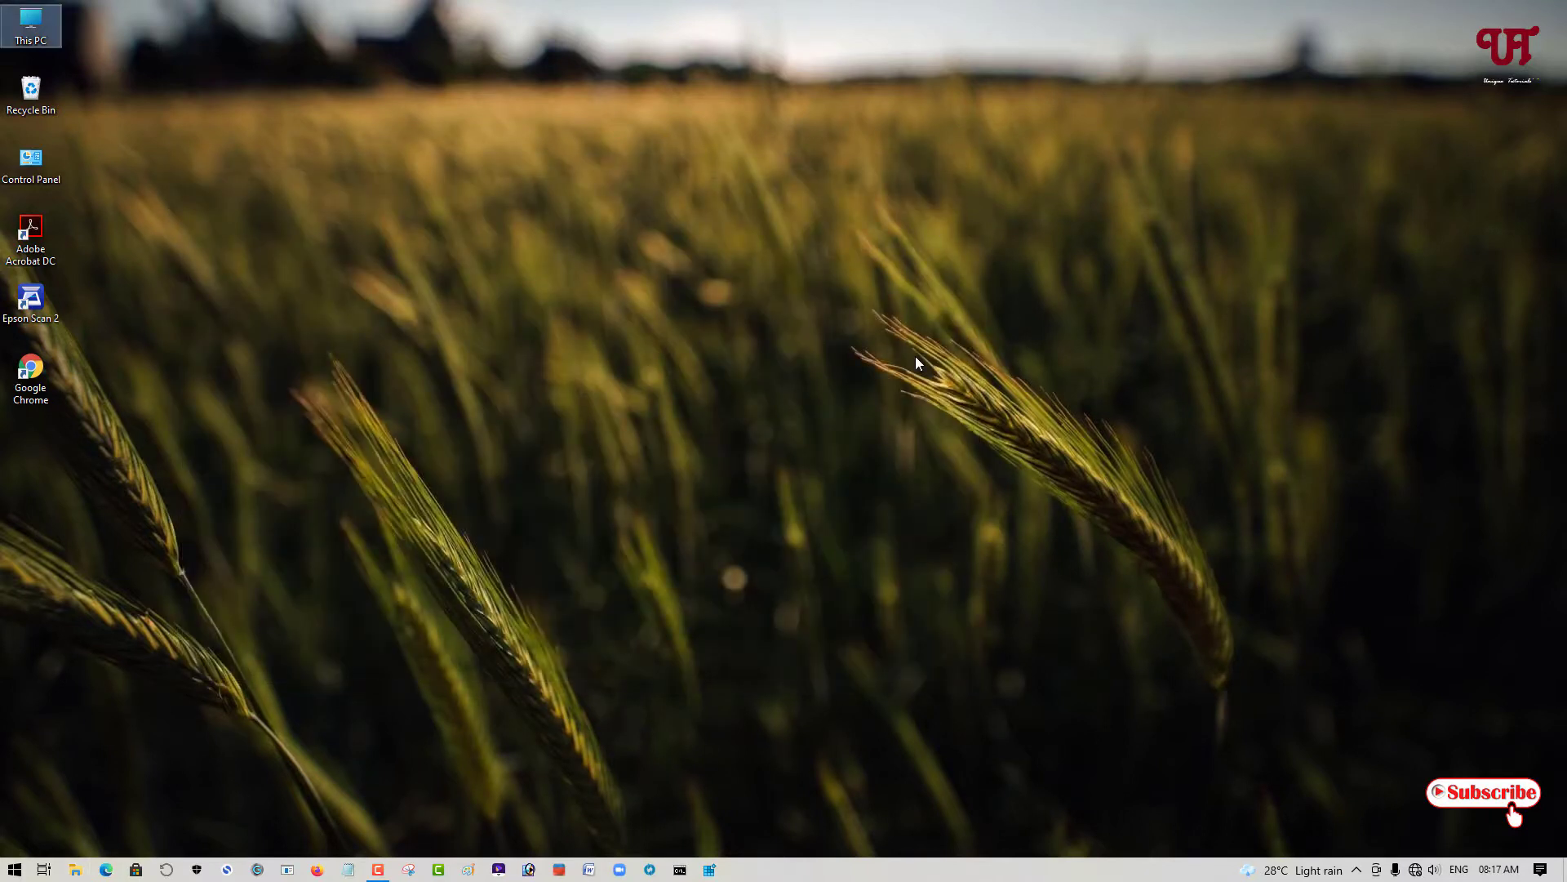